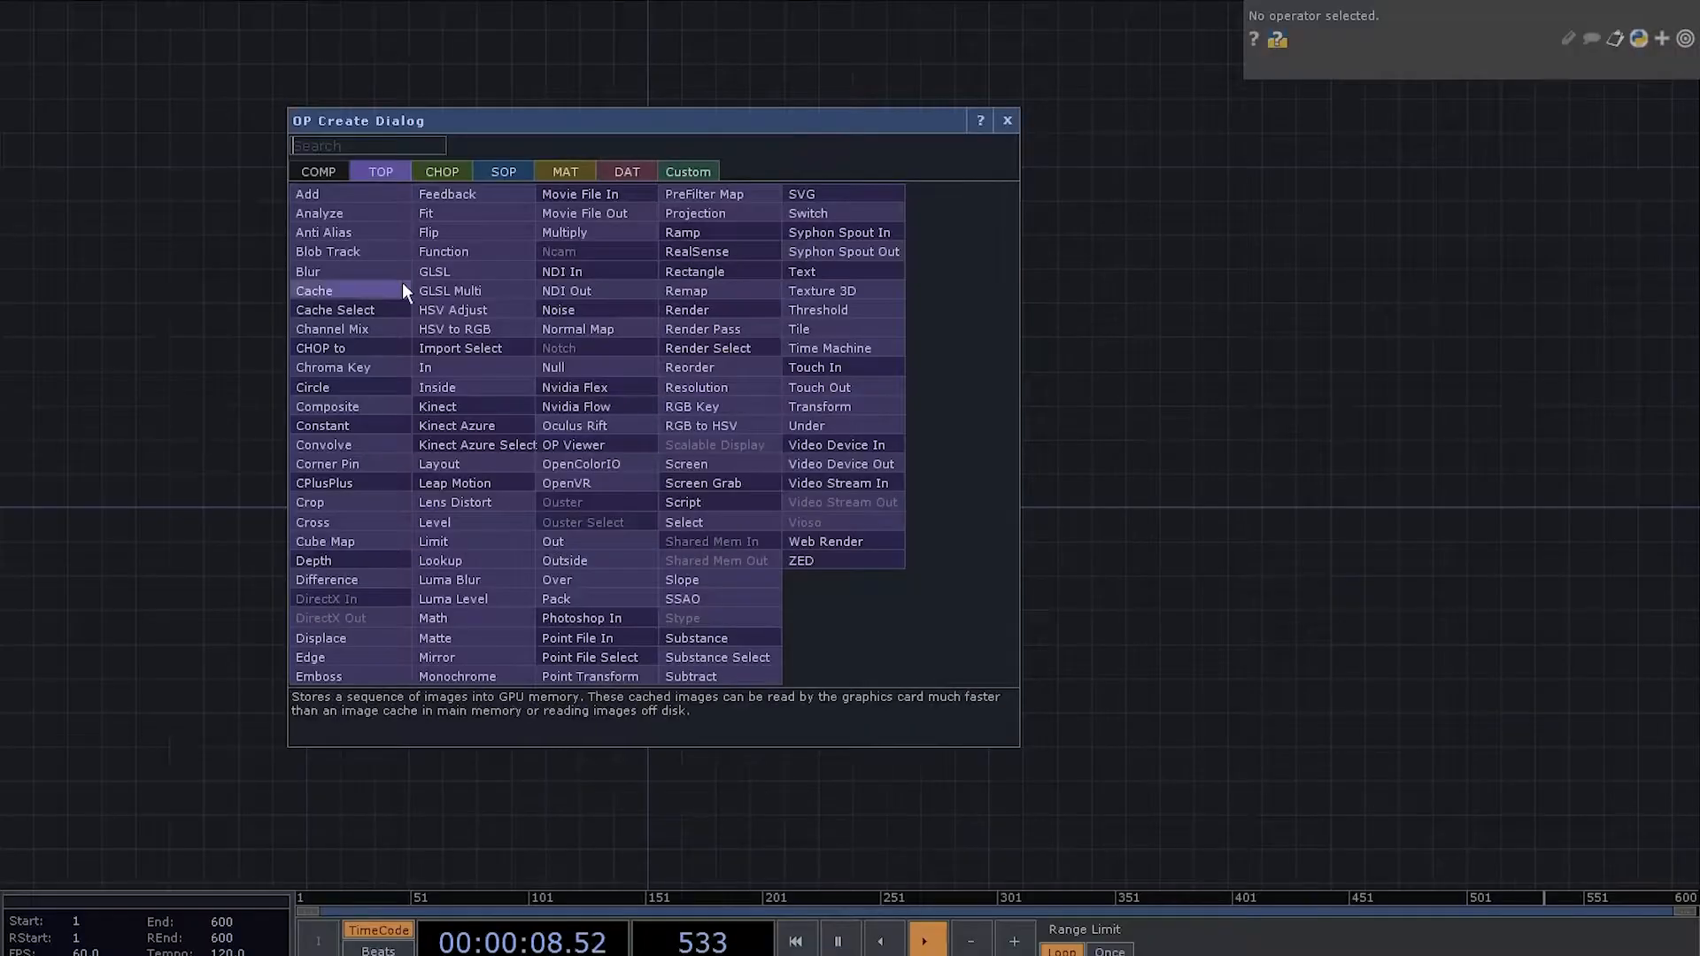
- Build the Add–Convert–Geo–Camera–Render chain, set Convert's target type, and add a Constant MAT
{"action": "left_click", "coordinate": [306, 195]}
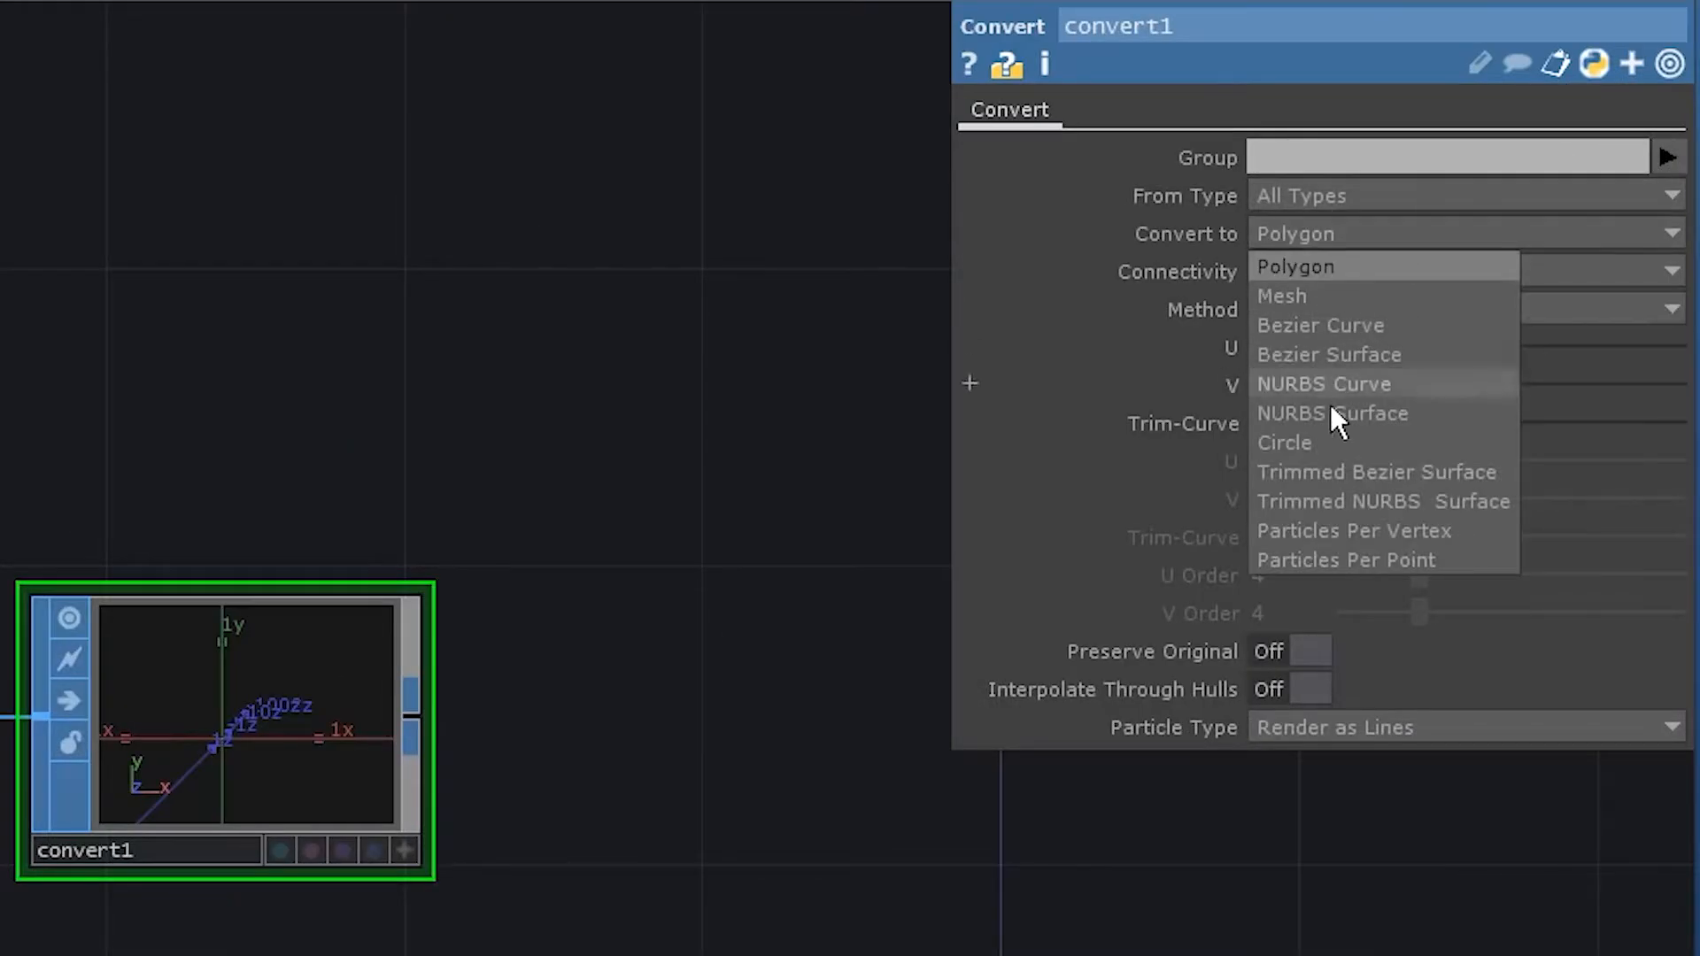
{"action": "left_click", "coordinate": [1344, 559]}
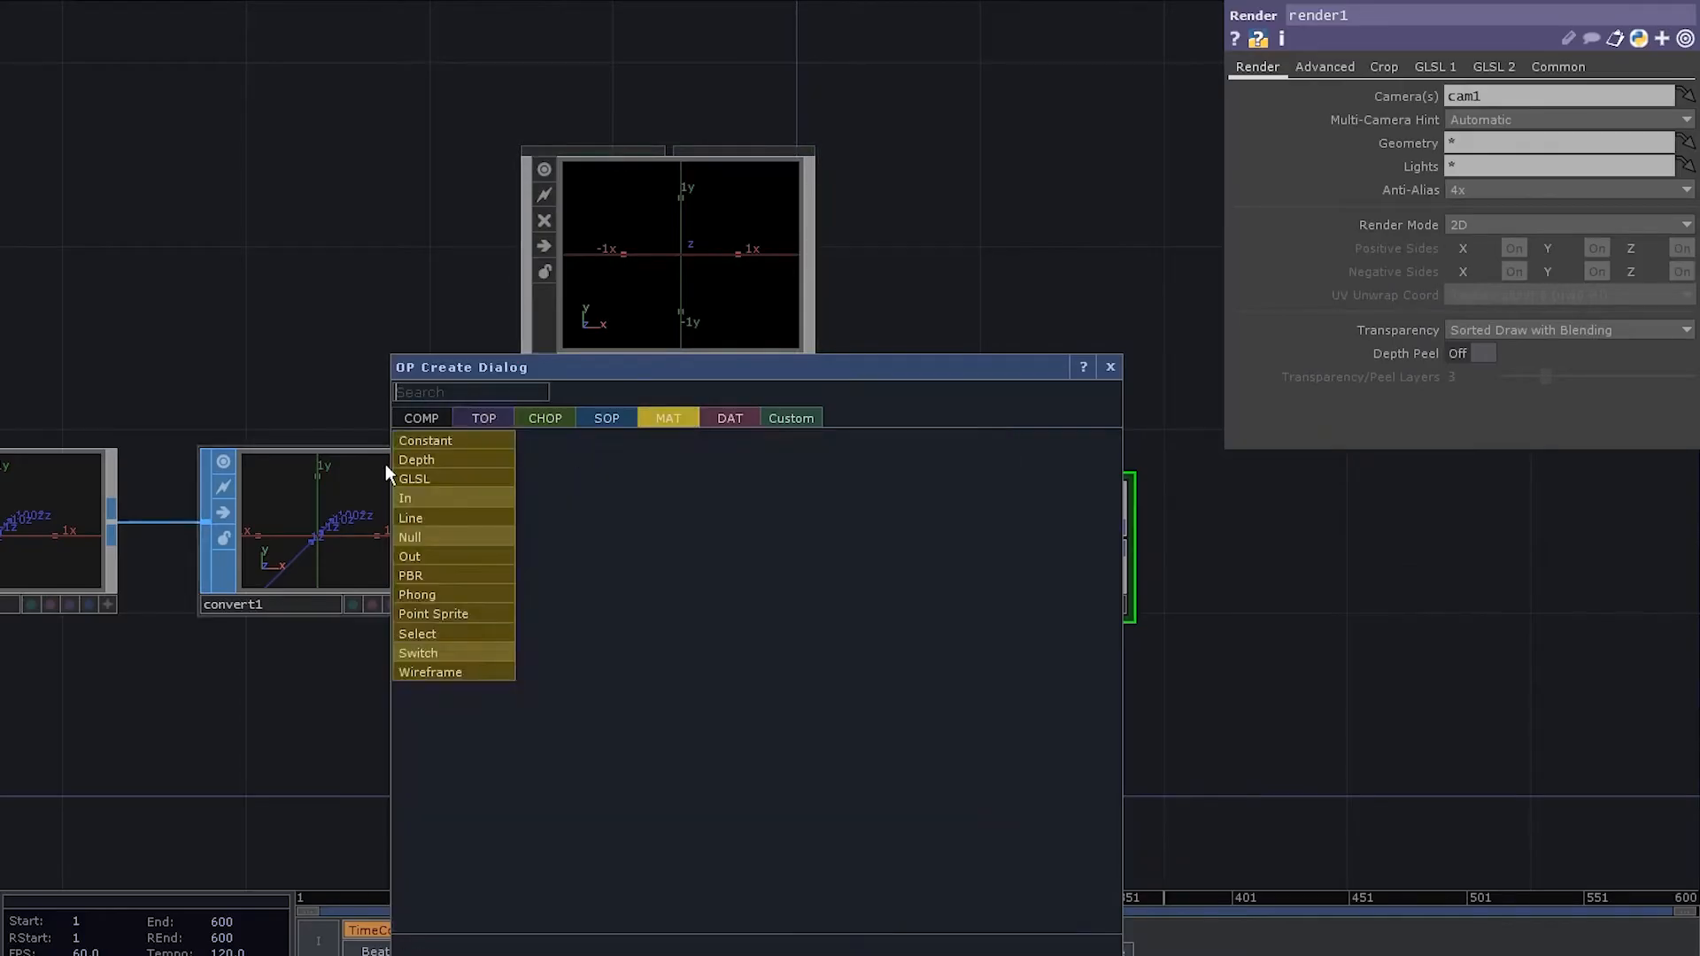
{"action": "left_click", "coordinate": [425, 441]}
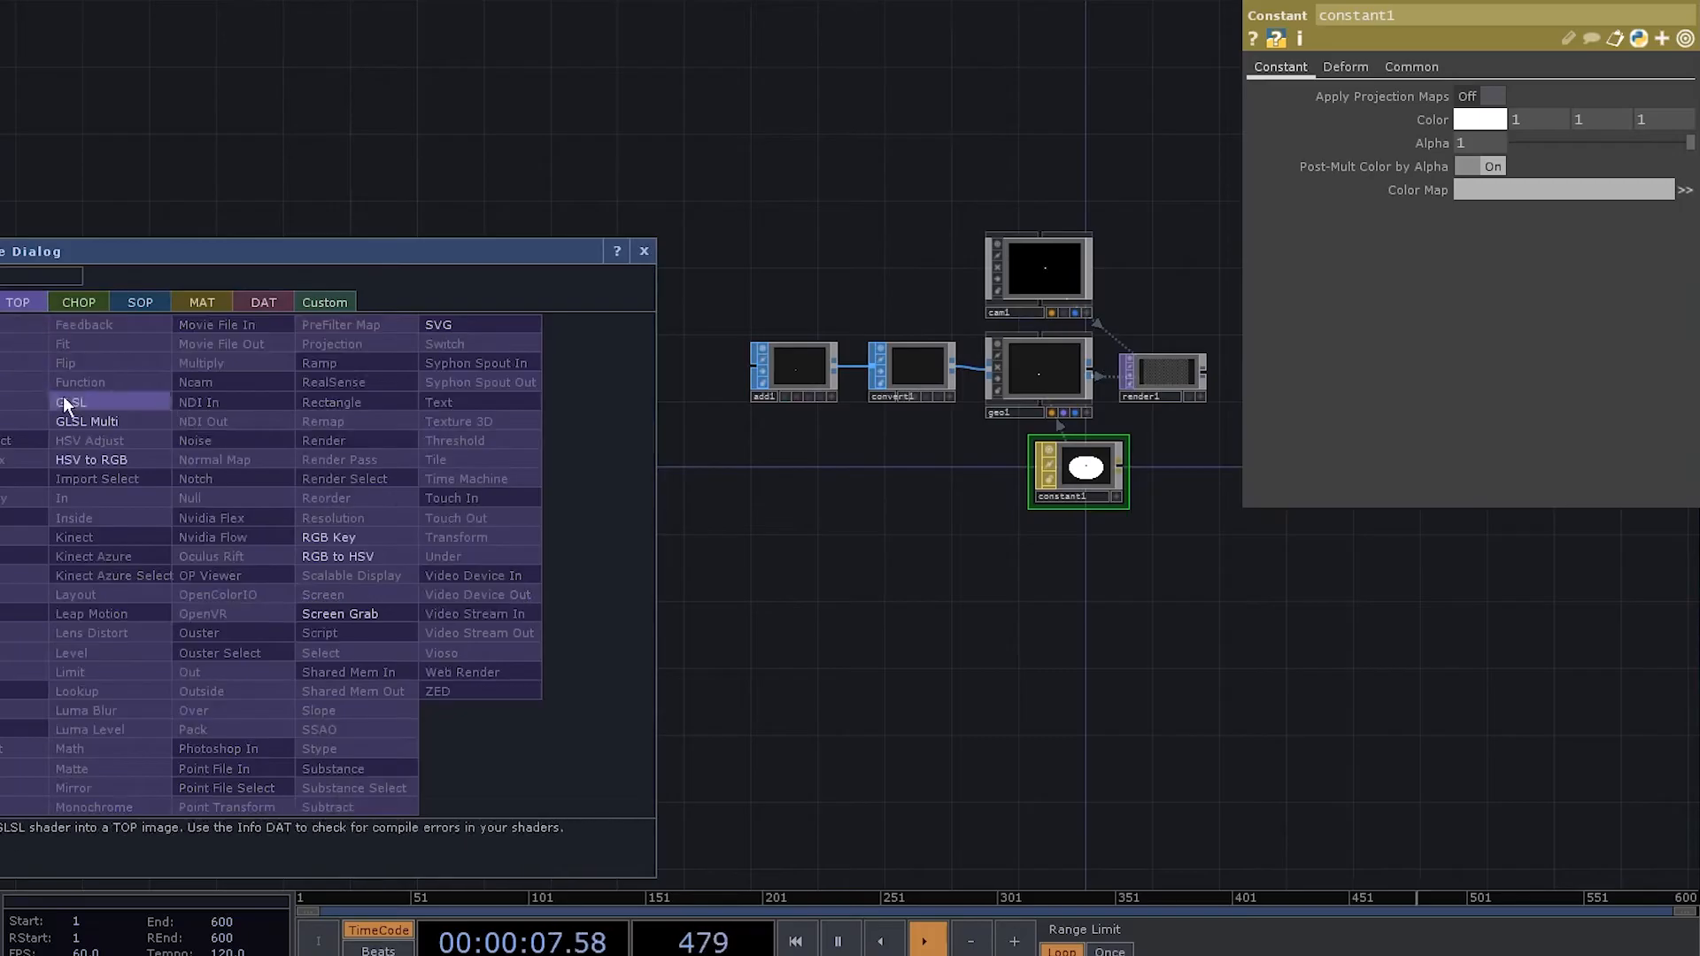
- Add a GLSL TOP and set its pixel colour line to vec4(vUV.st, 0, 1.0)
{"action": "left_click", "coordinate": [73, 402]}
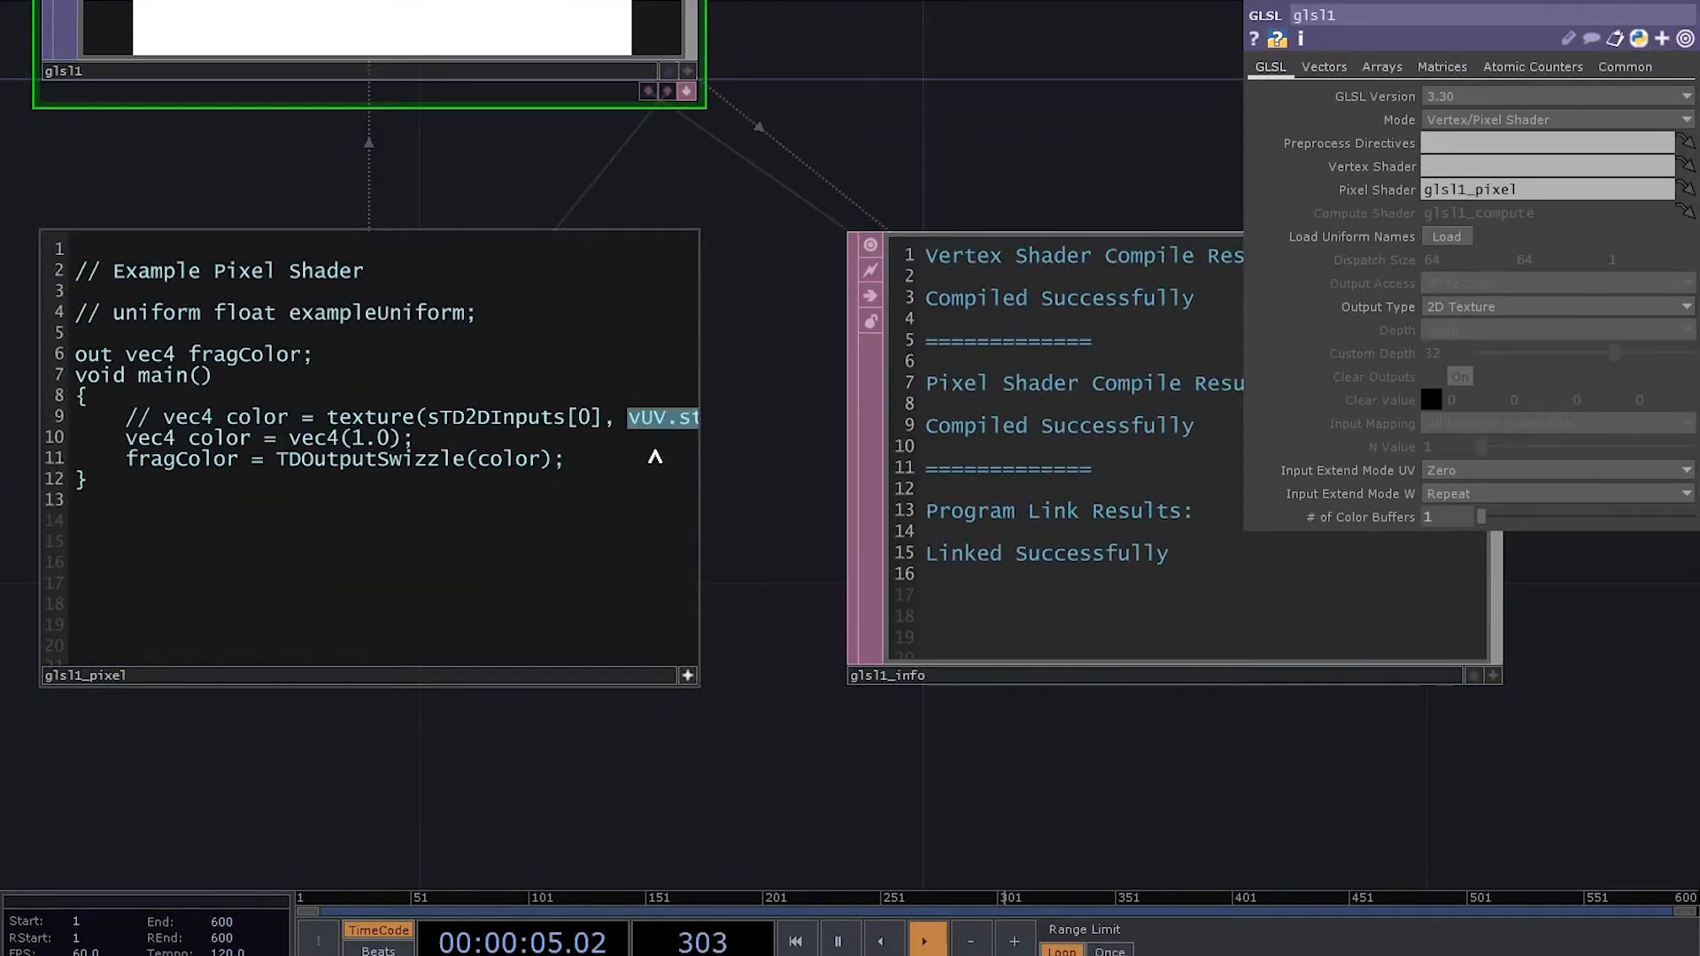
{"action": "type", "text": "vUV.st,"}
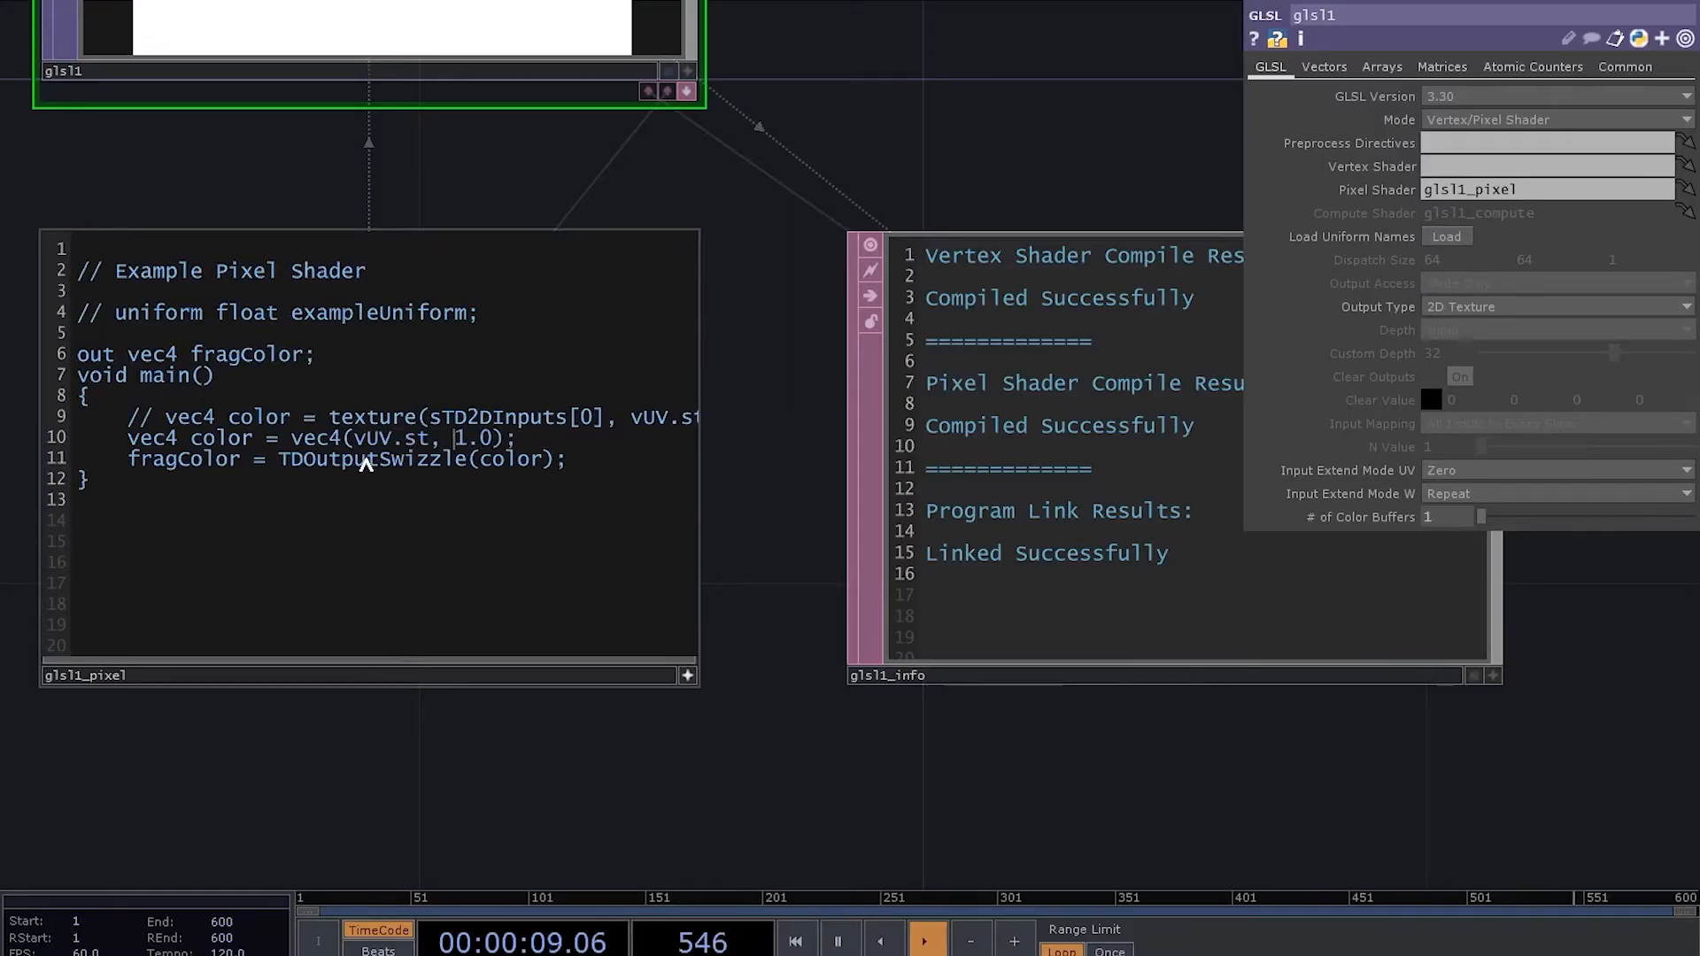
{"action": "type", "text": "0,"}
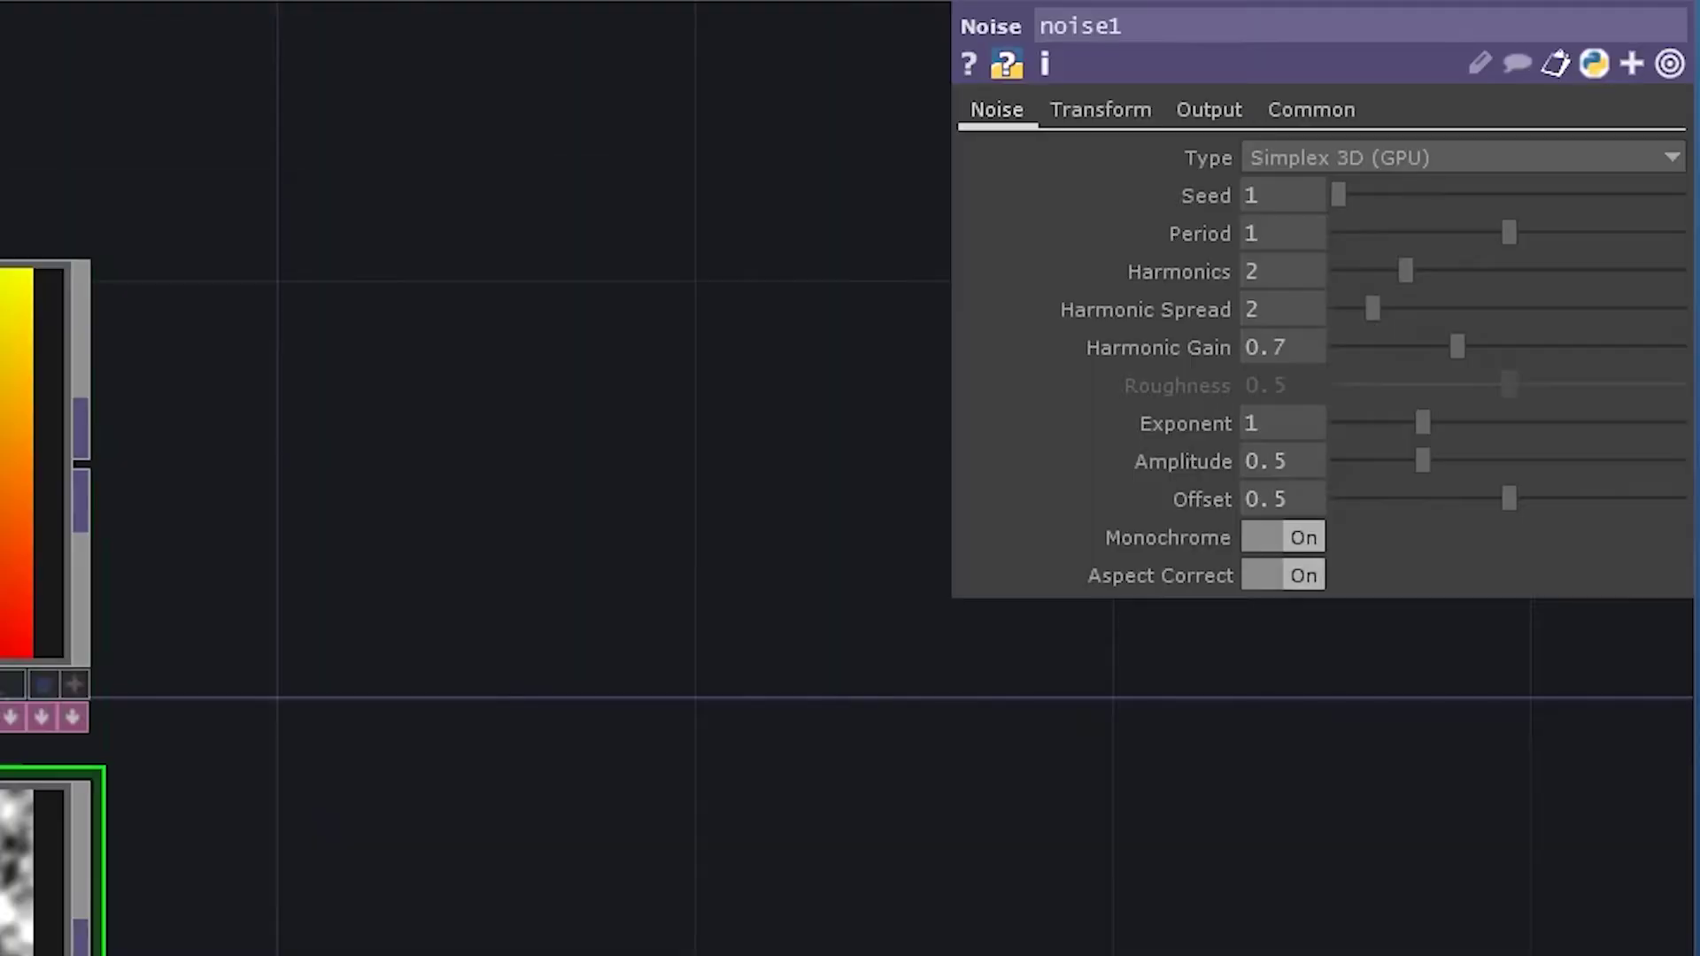
- Drive noise1 Translate Z with absTime.seconds, turn Monochrome off, set period 0, exponent 1.35, amplitude 0.07, offset 0
{"action": "left_click", "coordinate": [1099, 108]}
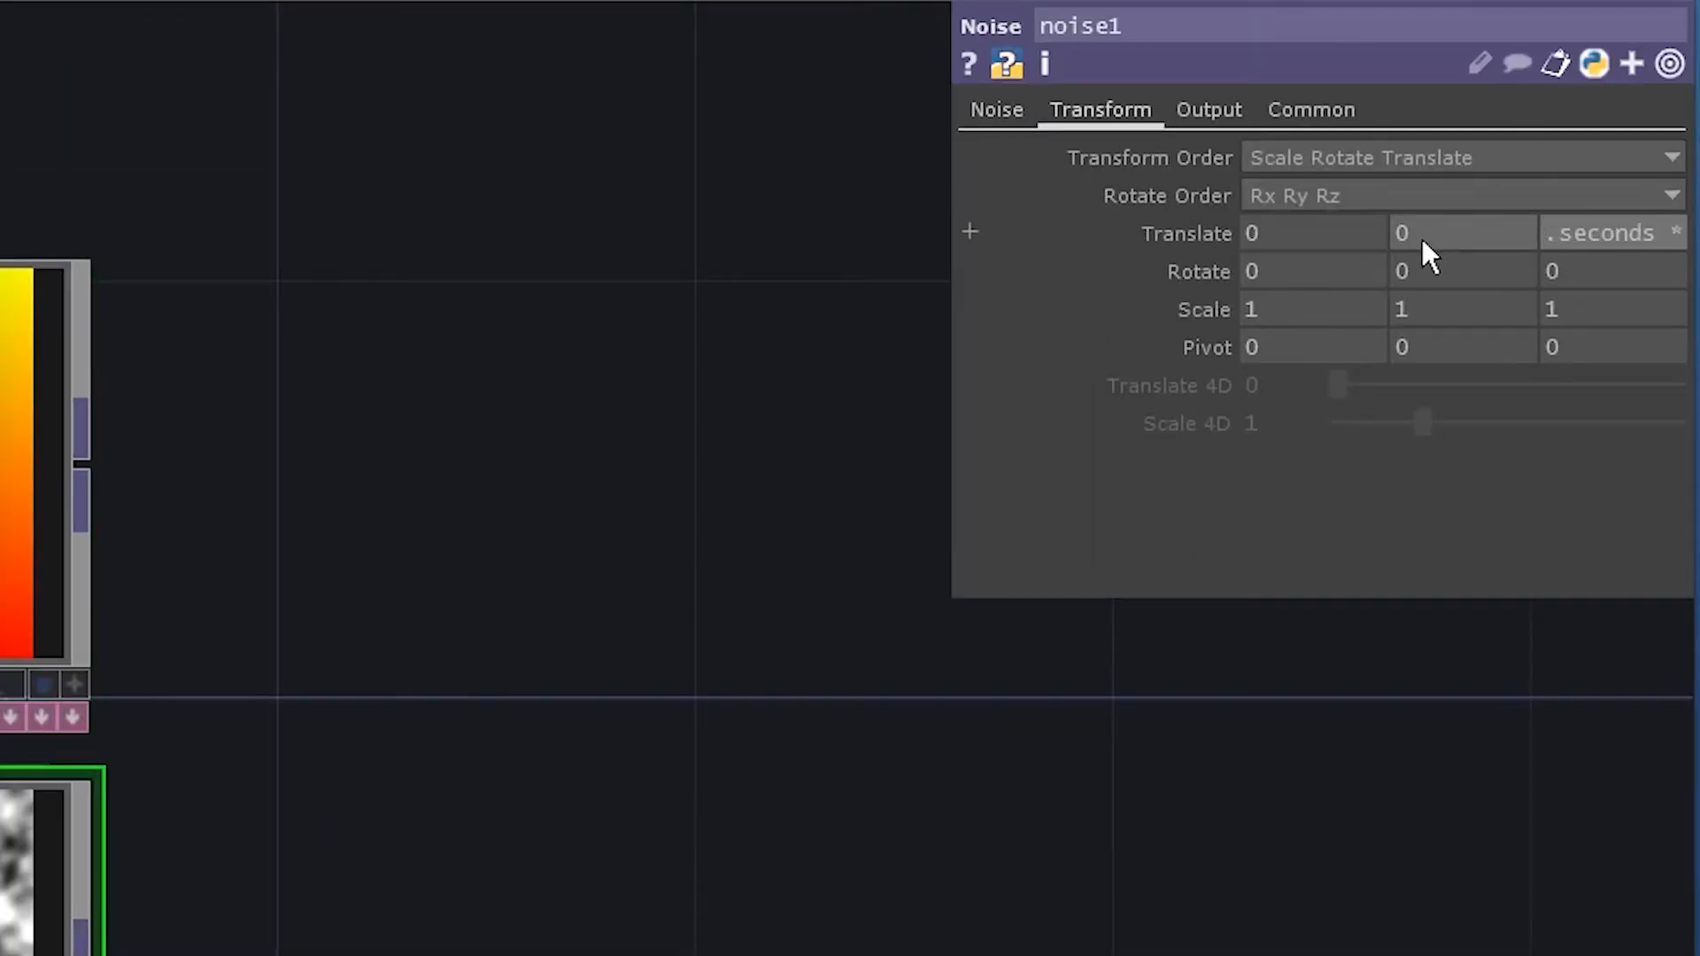
{"action": "left_click", "coordinate": [993, 108]}
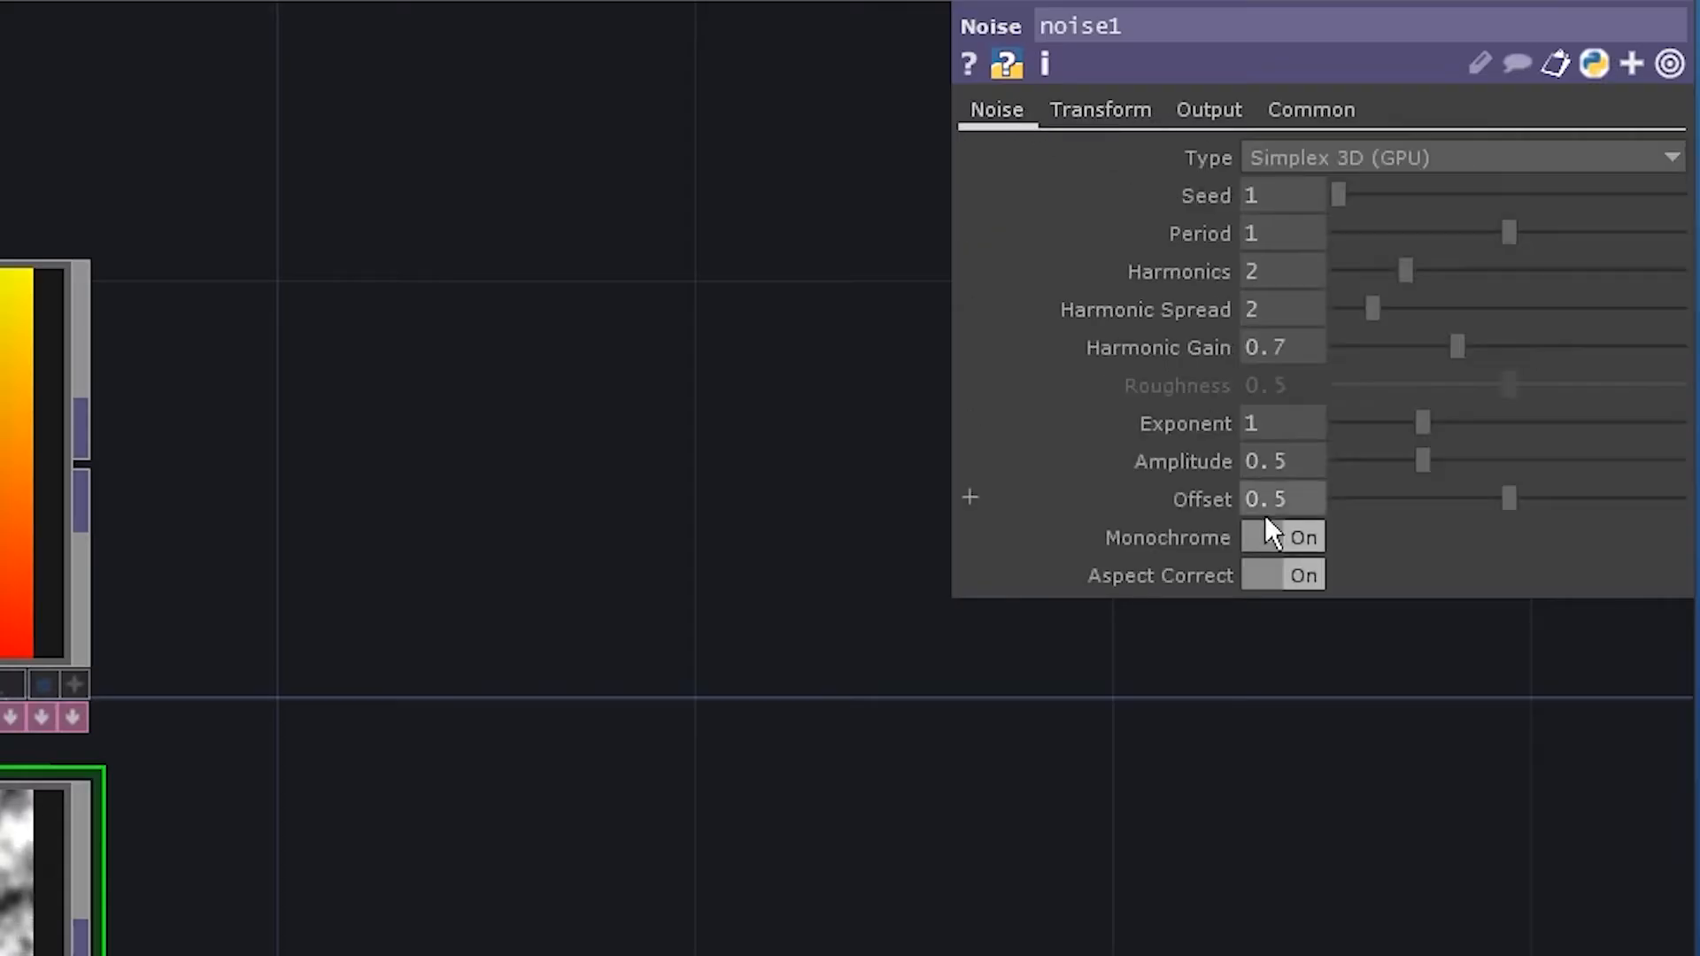
{"action": "left_click", "coordinate": [1284, 536]}
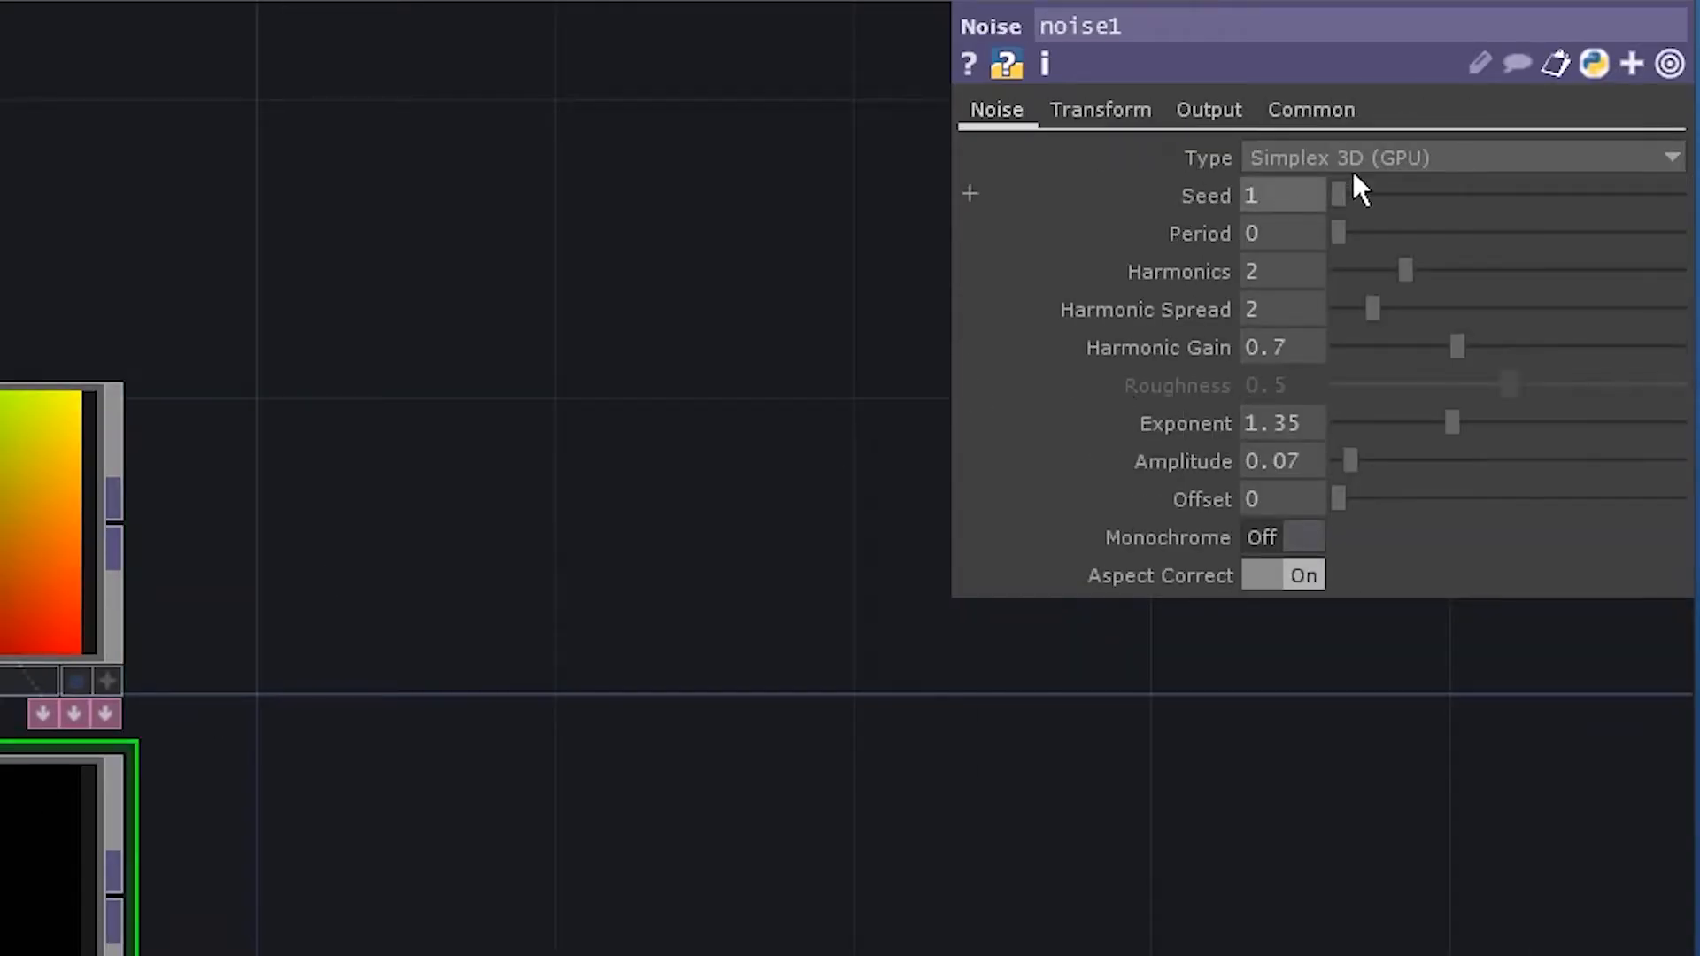
{"action": "left_click", "coordinate": [1310, 108]}
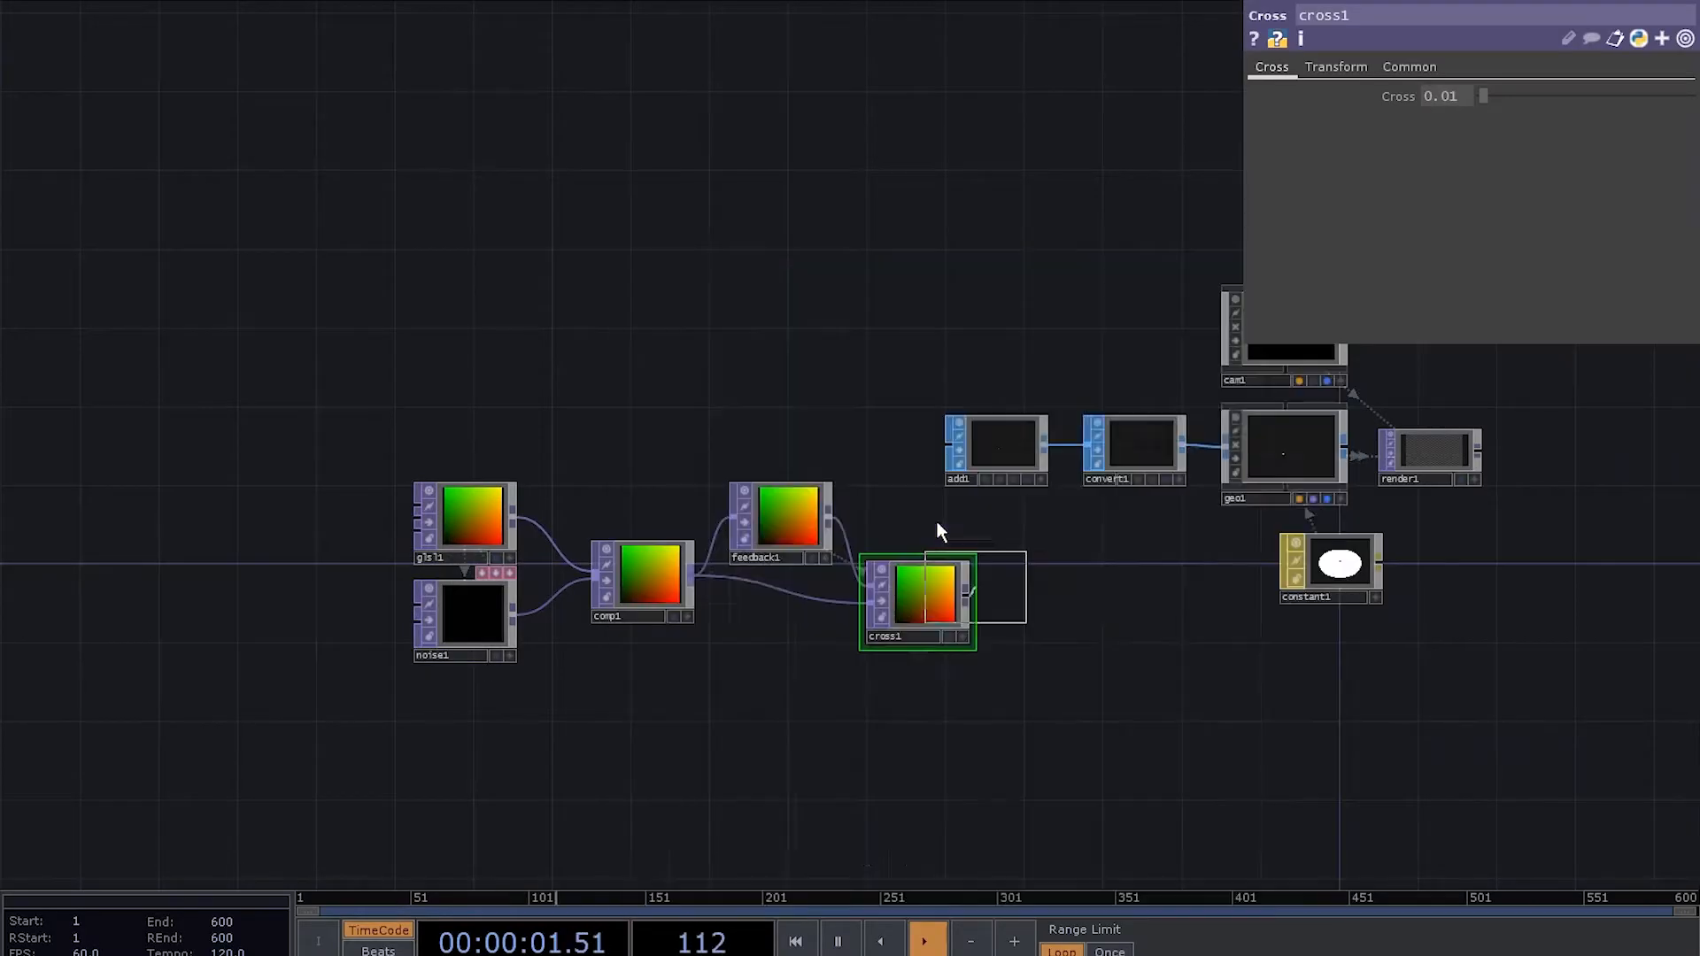
- Chain glsl1 and noise1 into a Composite, Feedback and Cross (0.01), then view geo1's parameters
{"action": "left_click", "coordinate": [1282, 445]}
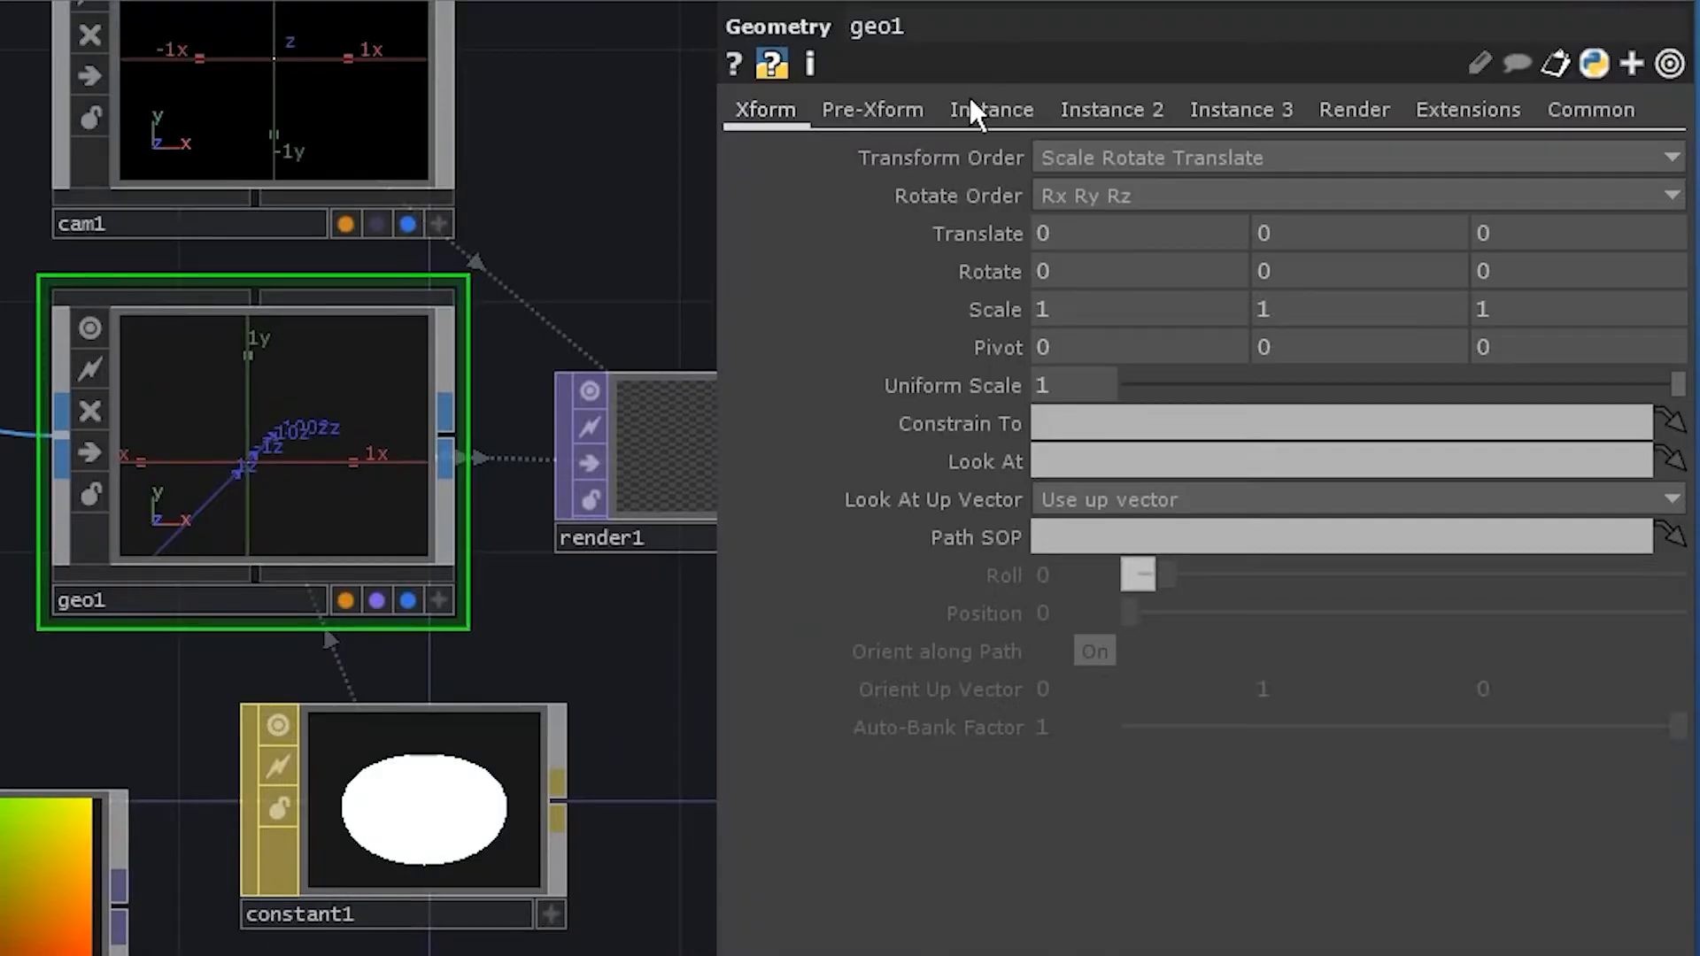
- Enable instancing on geo1 with null1 as Translate OP and target feedback1 at cross1
{"action": "left_click", "coordinate": [988, 109]}
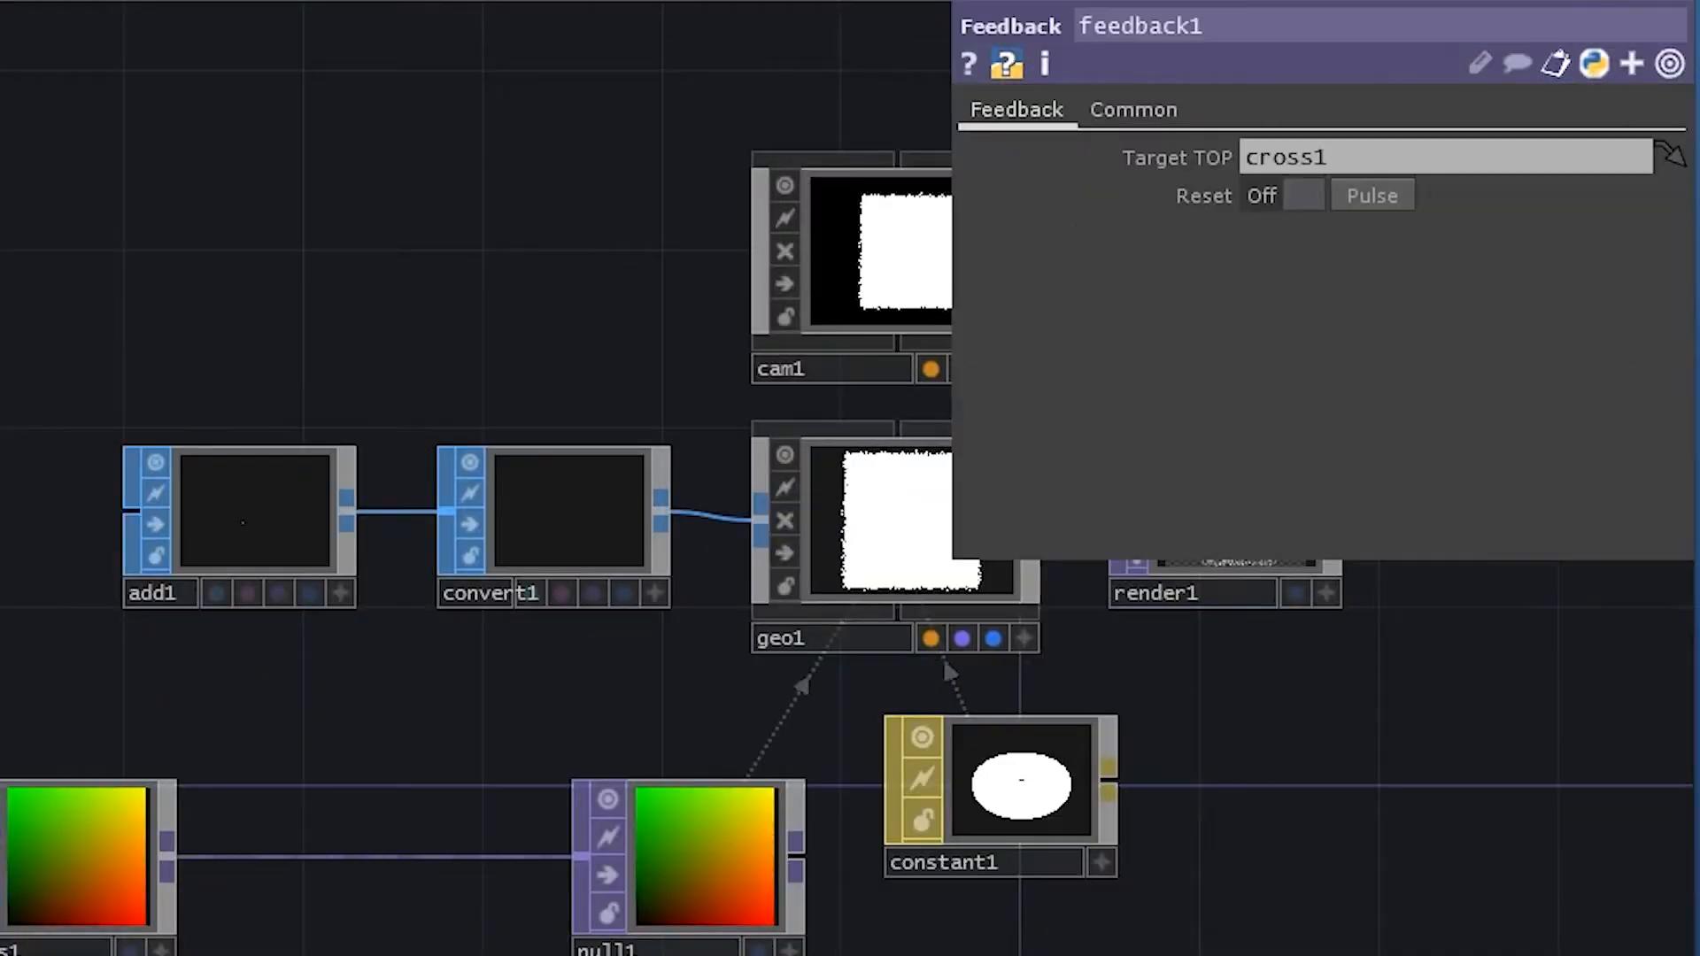
{"action": "mouse_move", "coordinate": [905, 287]}
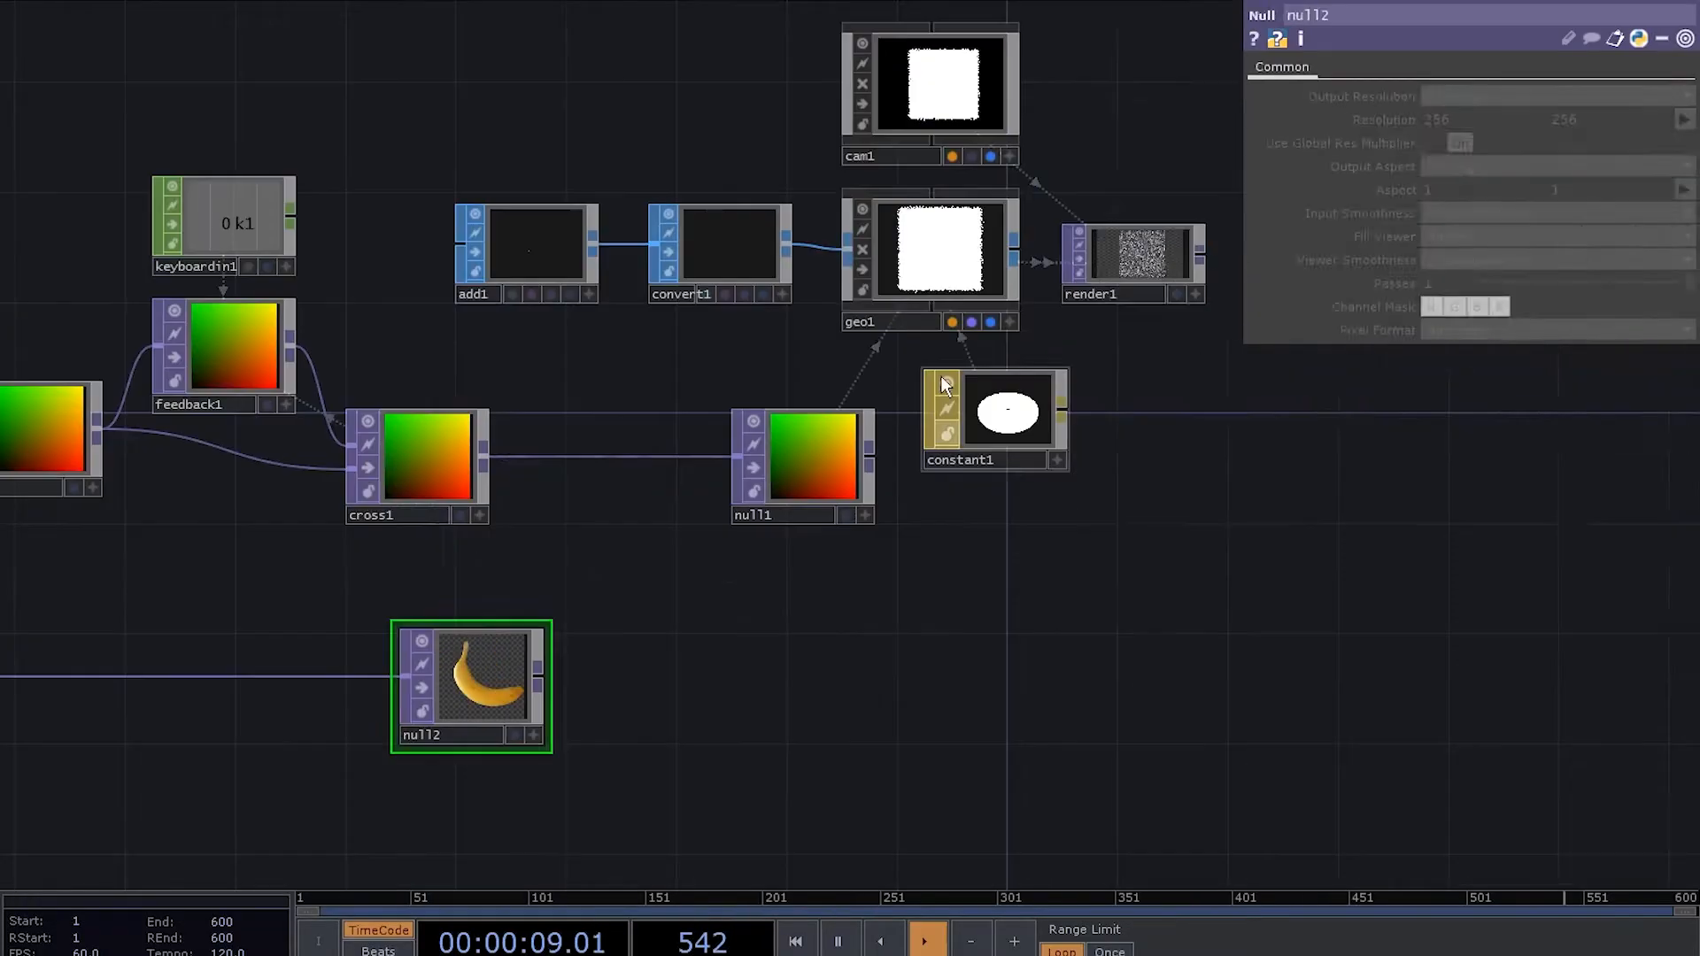
- Load the banana image via Movie File In into null2 and add a Keyboard In CHOP for feedback1's Reset
{"action": "left_click", "coordinate": [929, 250]}
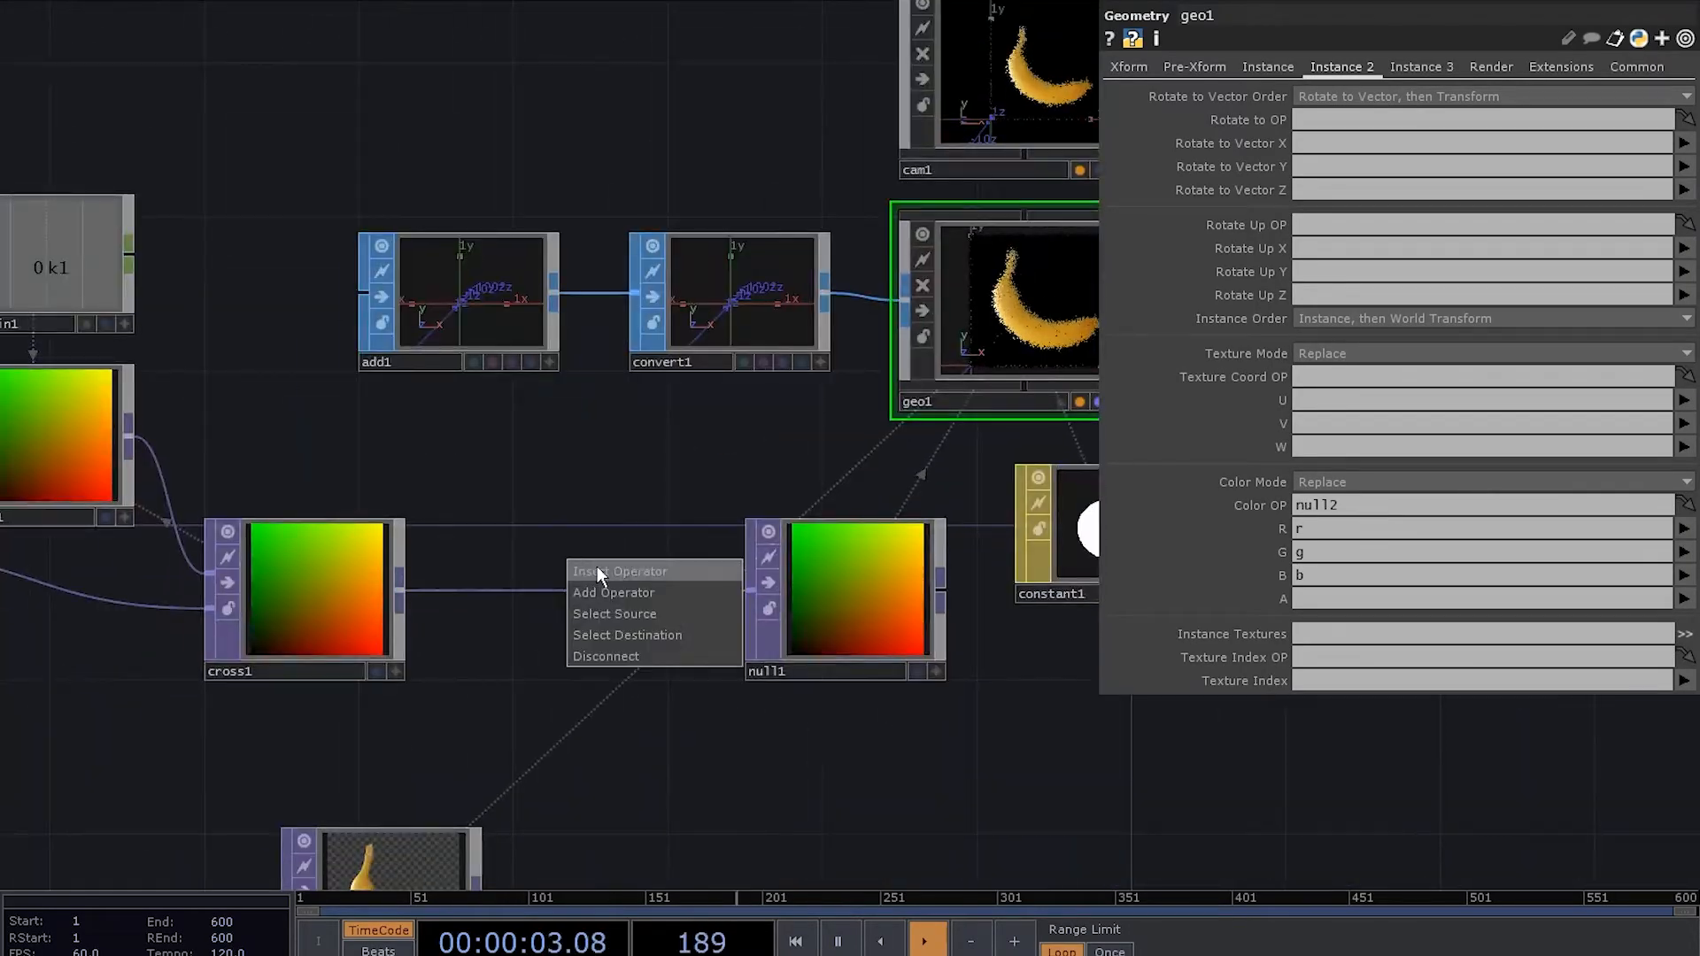
- Insert a Reorder between cross1 and null1 supplying alpha, set geo1 Color OP null2 and Active to a
{"action": "left_click", "coordinate": [620, 572]}
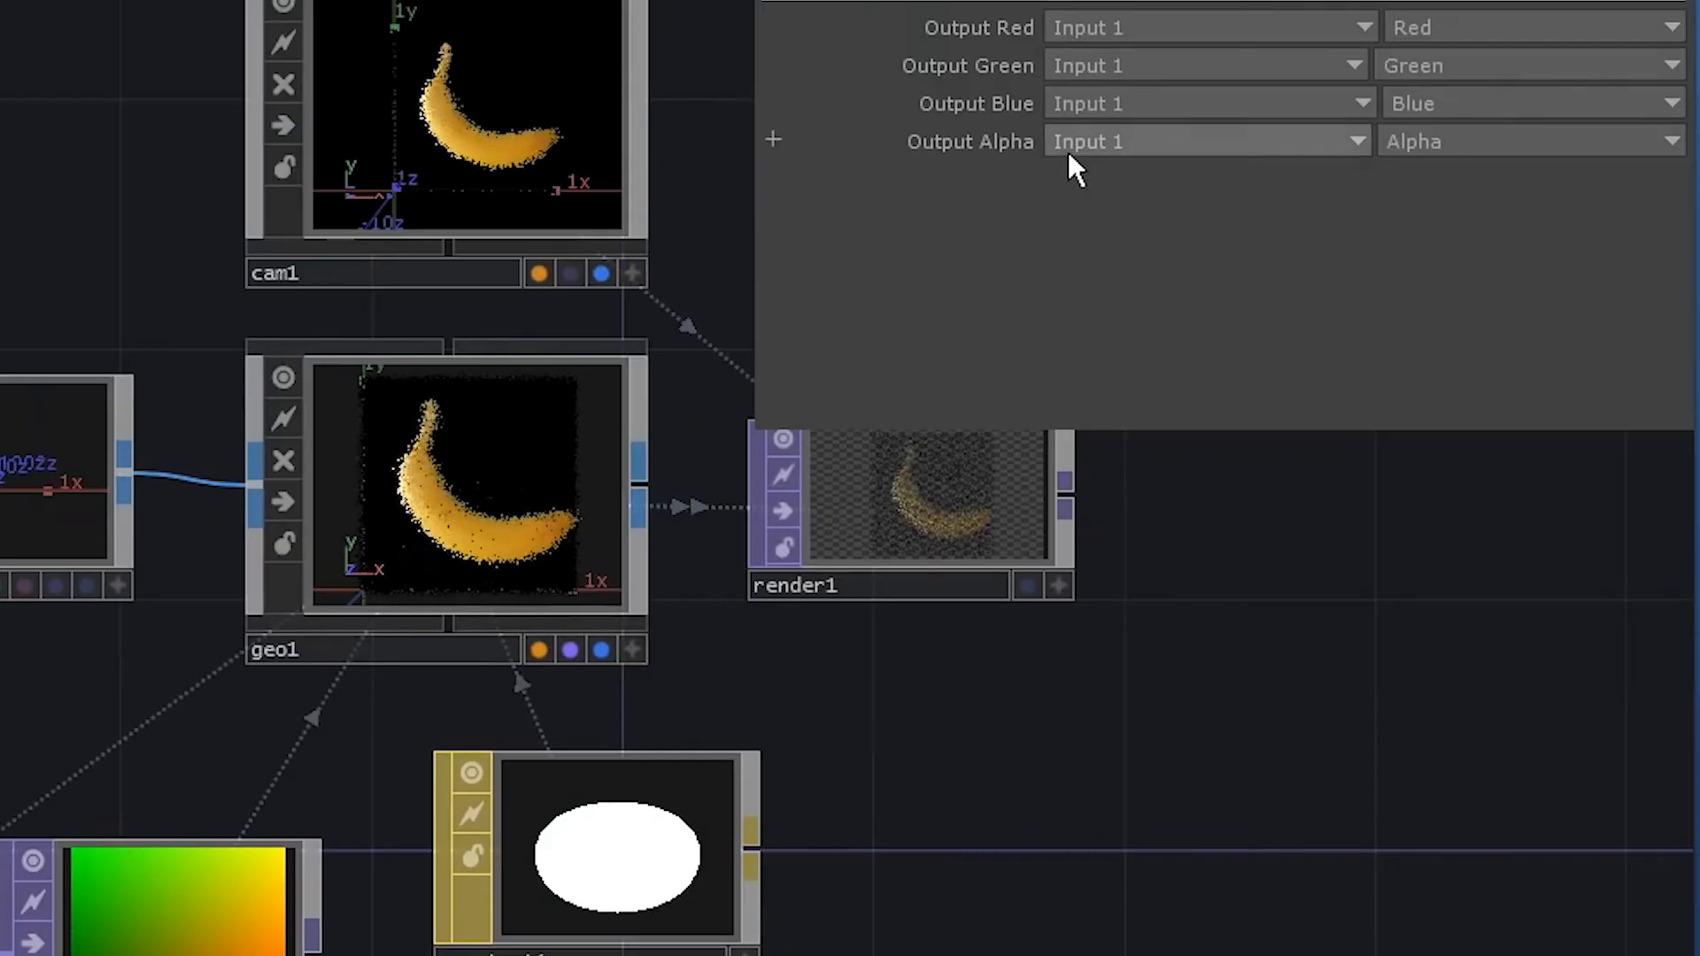
{"action": "left_click", "coordinate": [468, 526]}
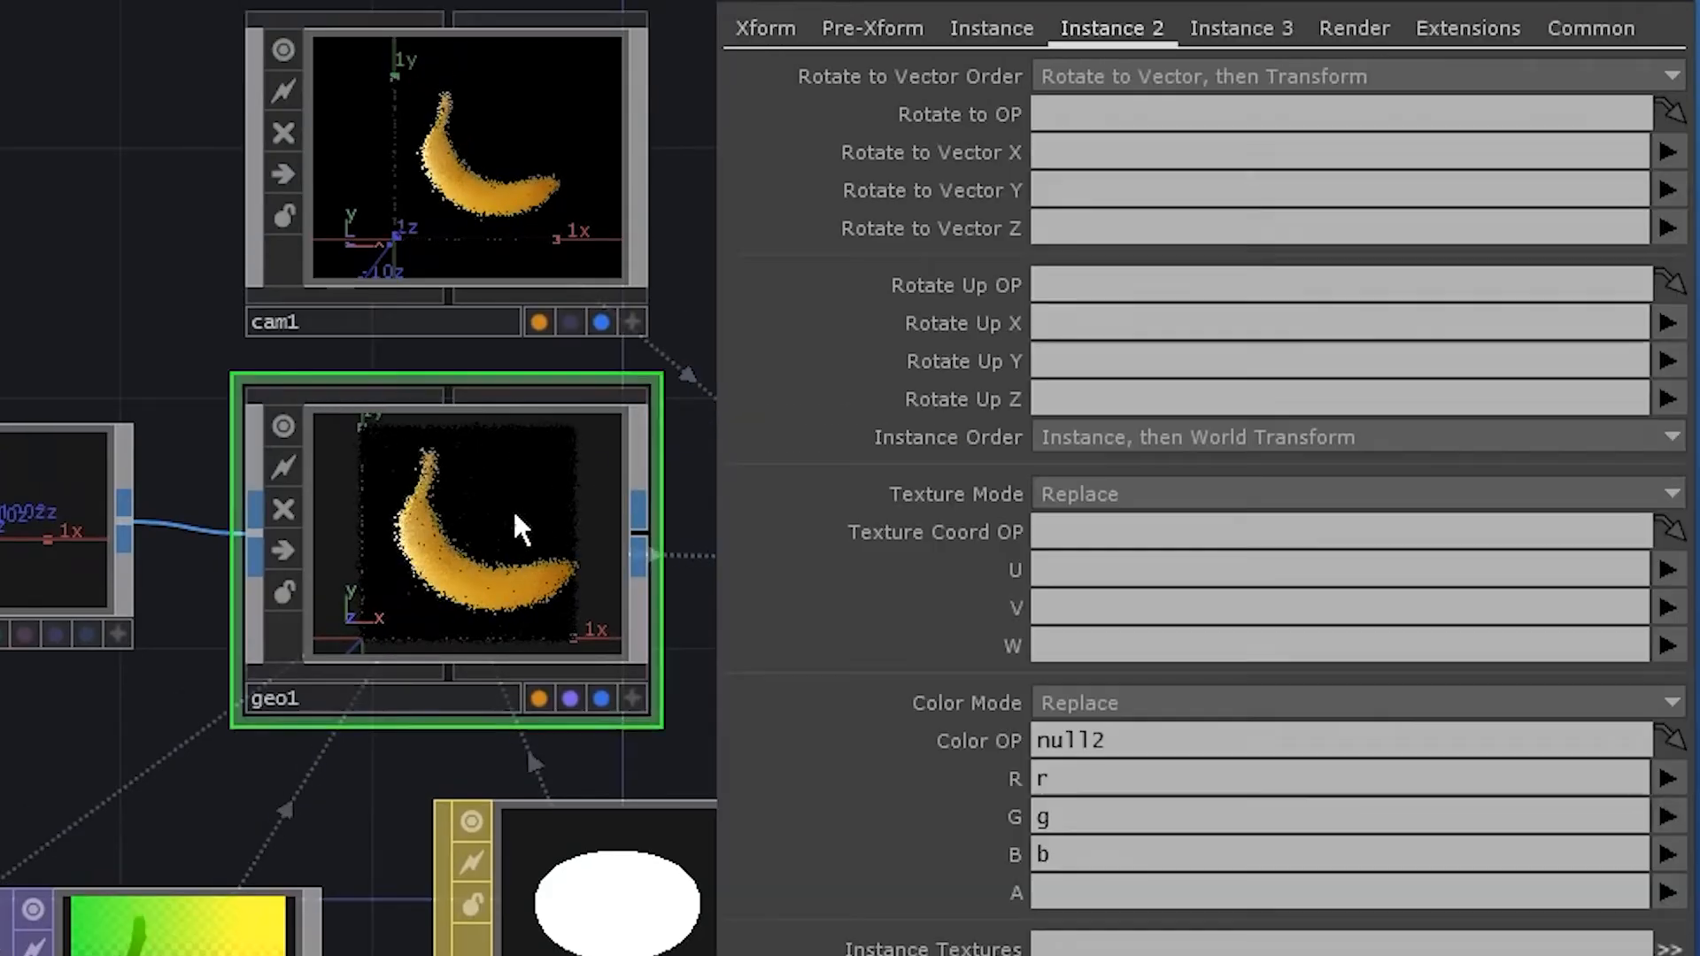
{"action": "left_click", "coordinate": [989, 27]}
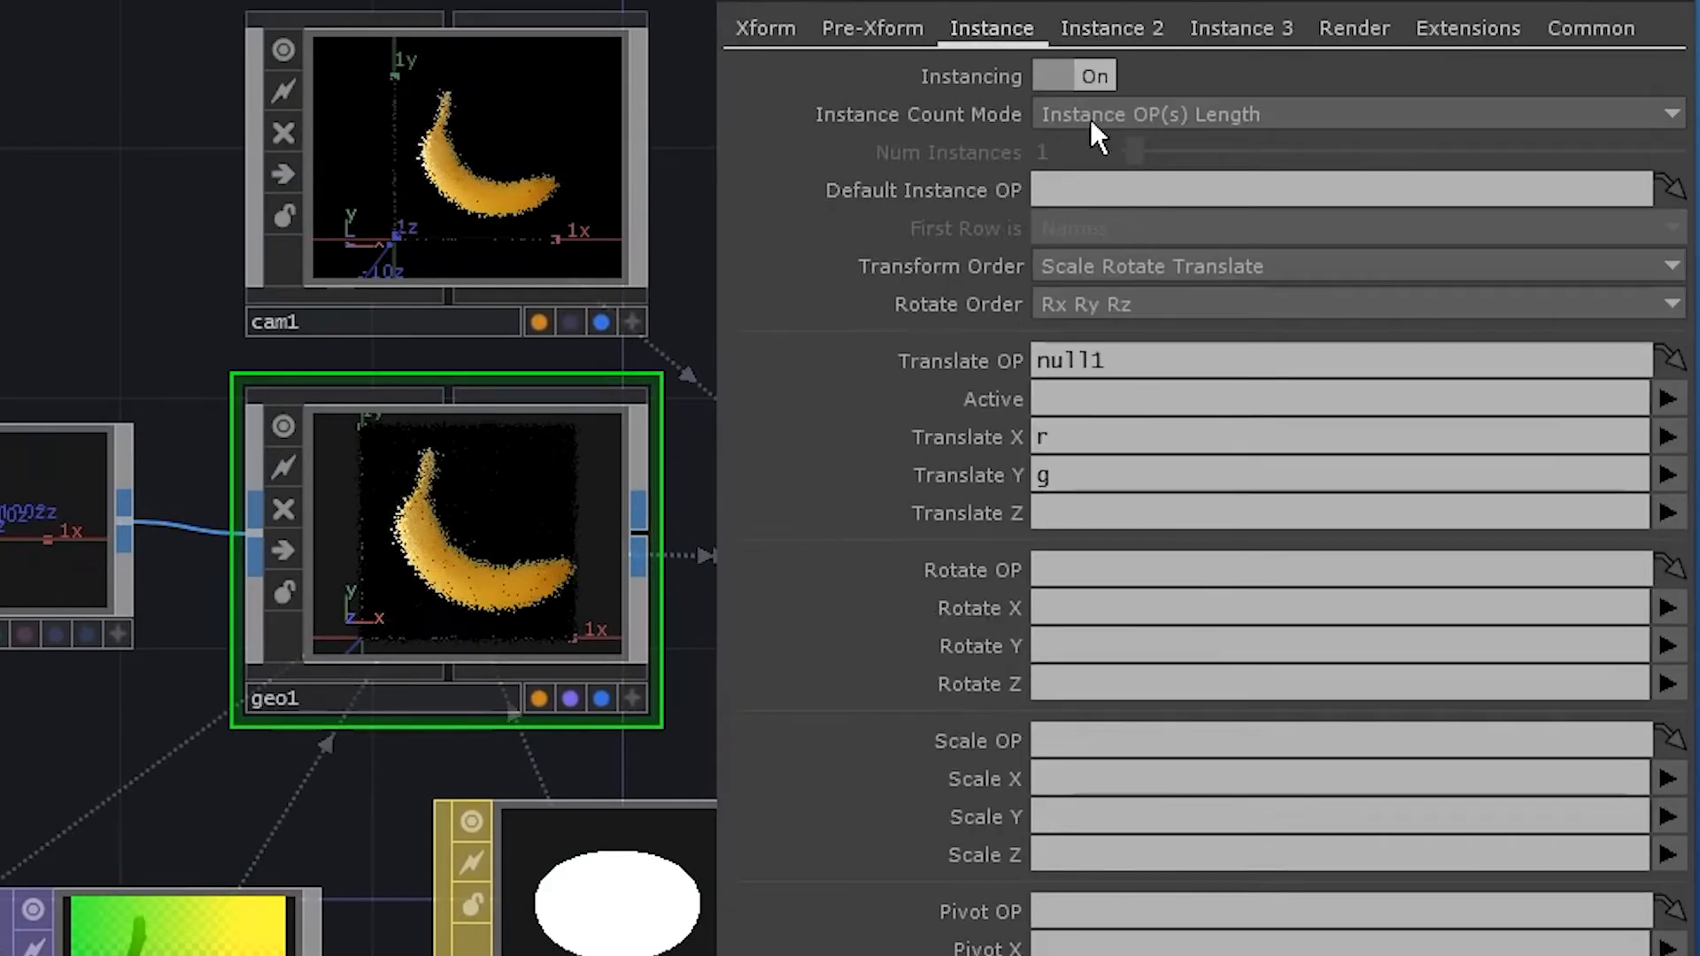
{"action": "type", "text": "a"}
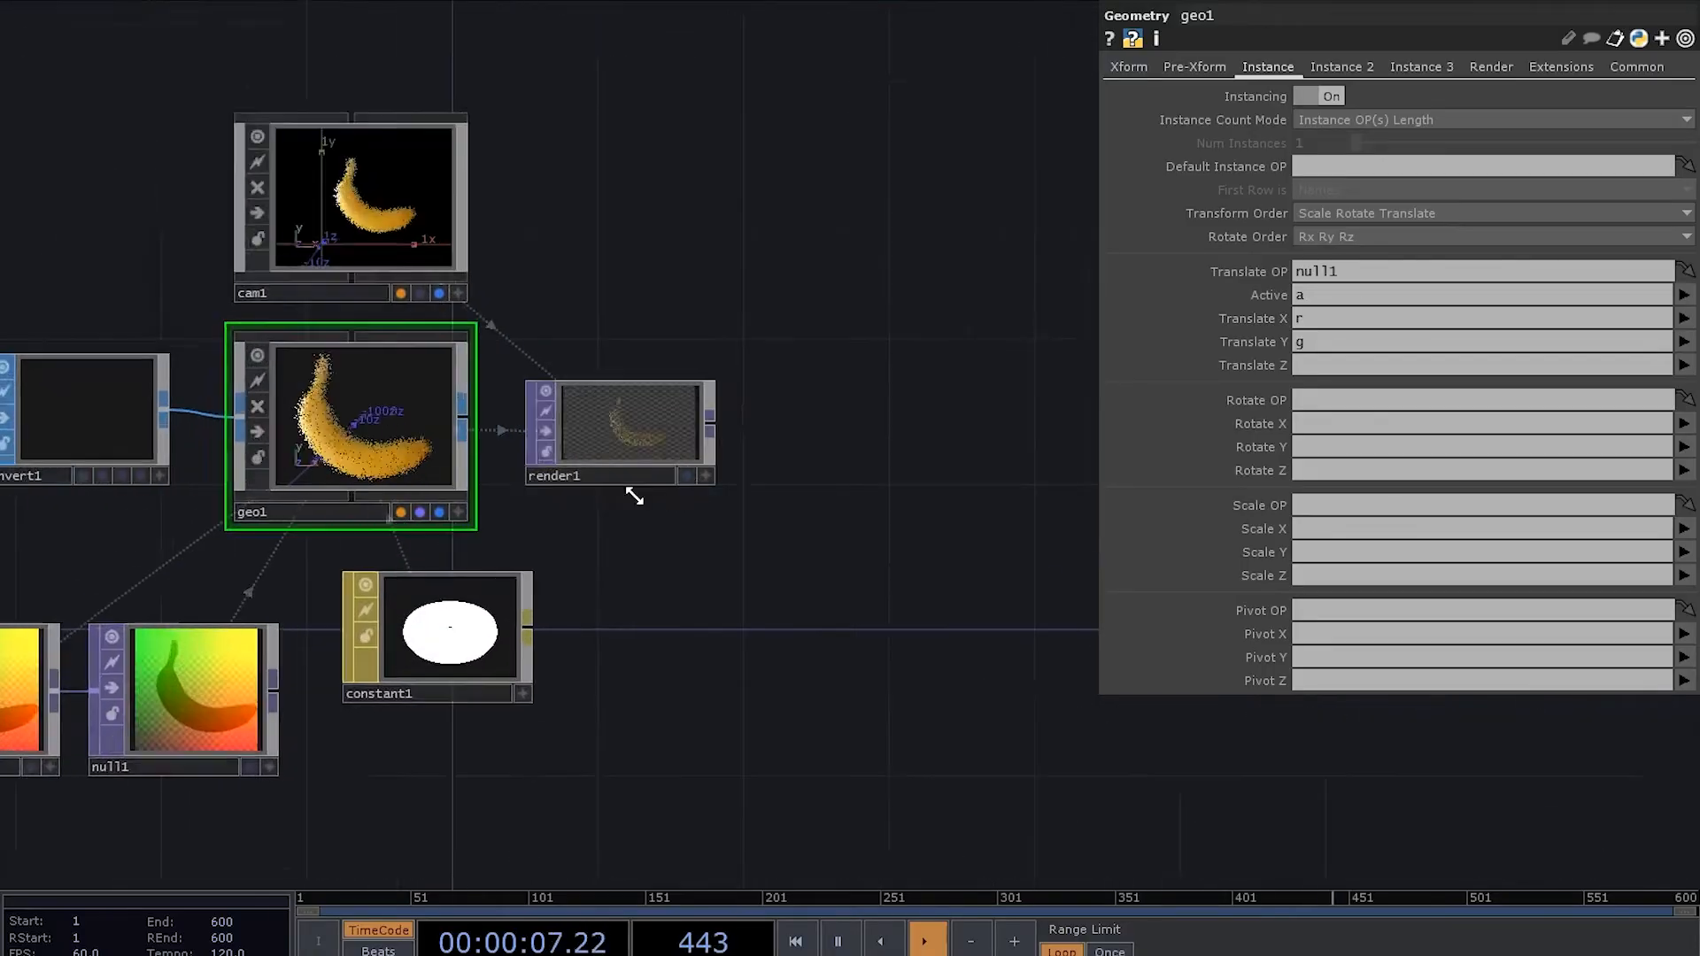
{"action": "left_click", "coordinate": [618, 423]}
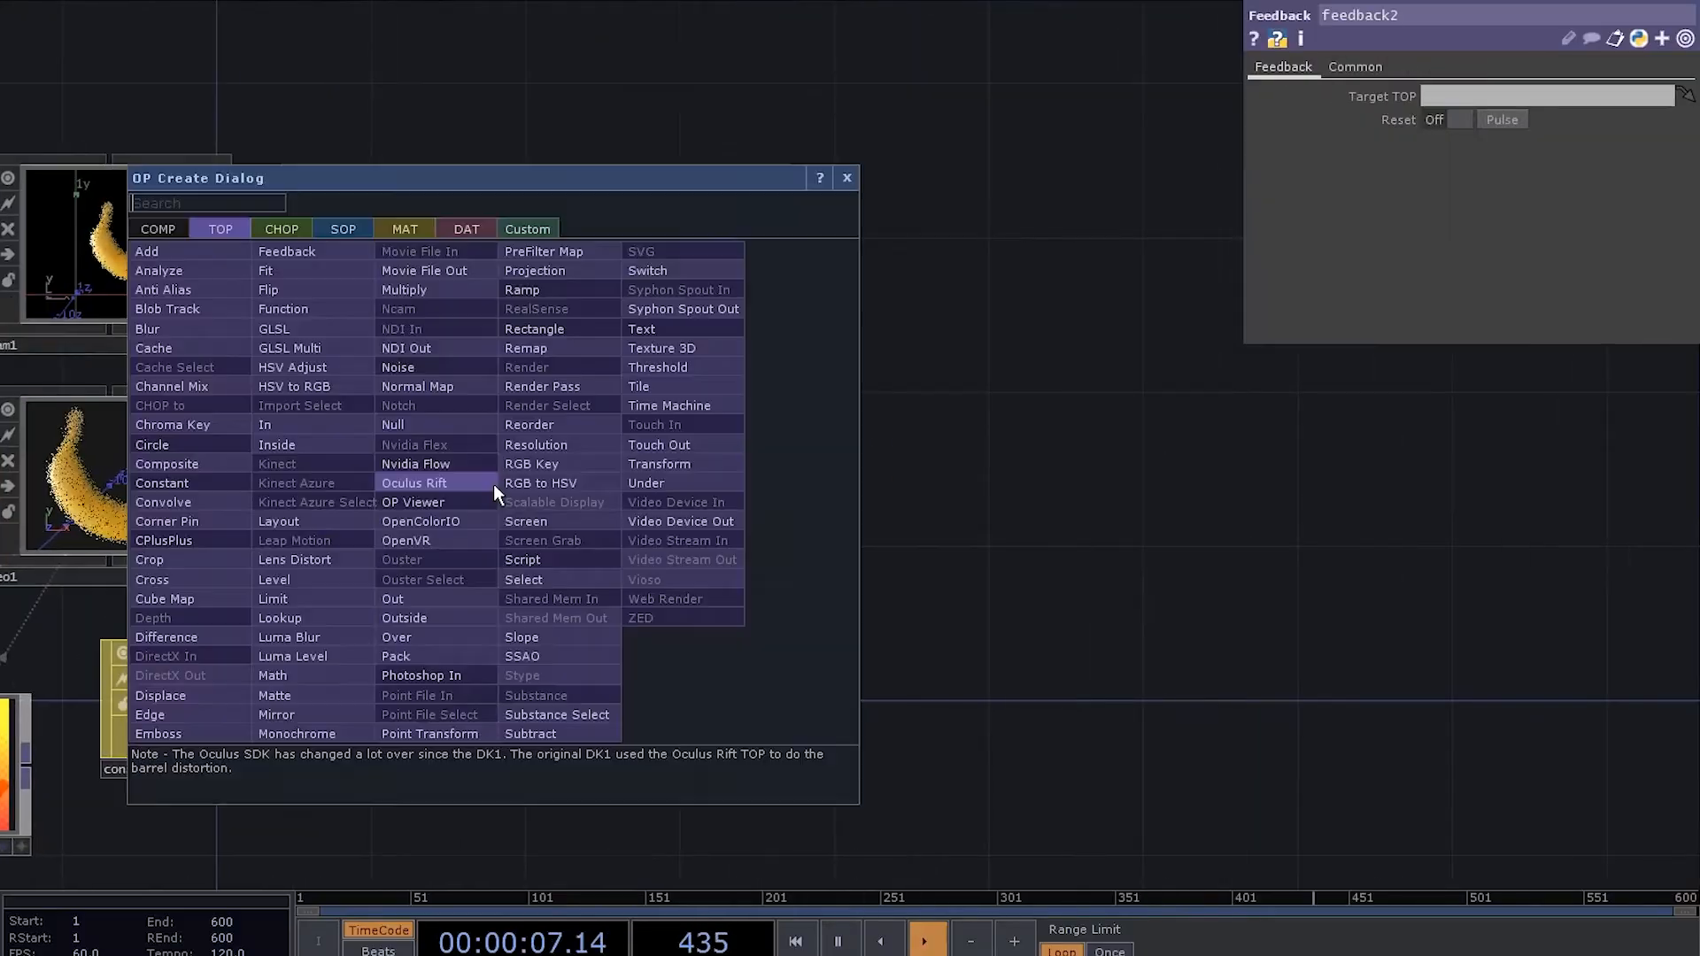
- Add comp2 combining render1 with feedback2 and set its Operation to Over for trails
{"action": "left_click", "coordinate": [167, 462]}
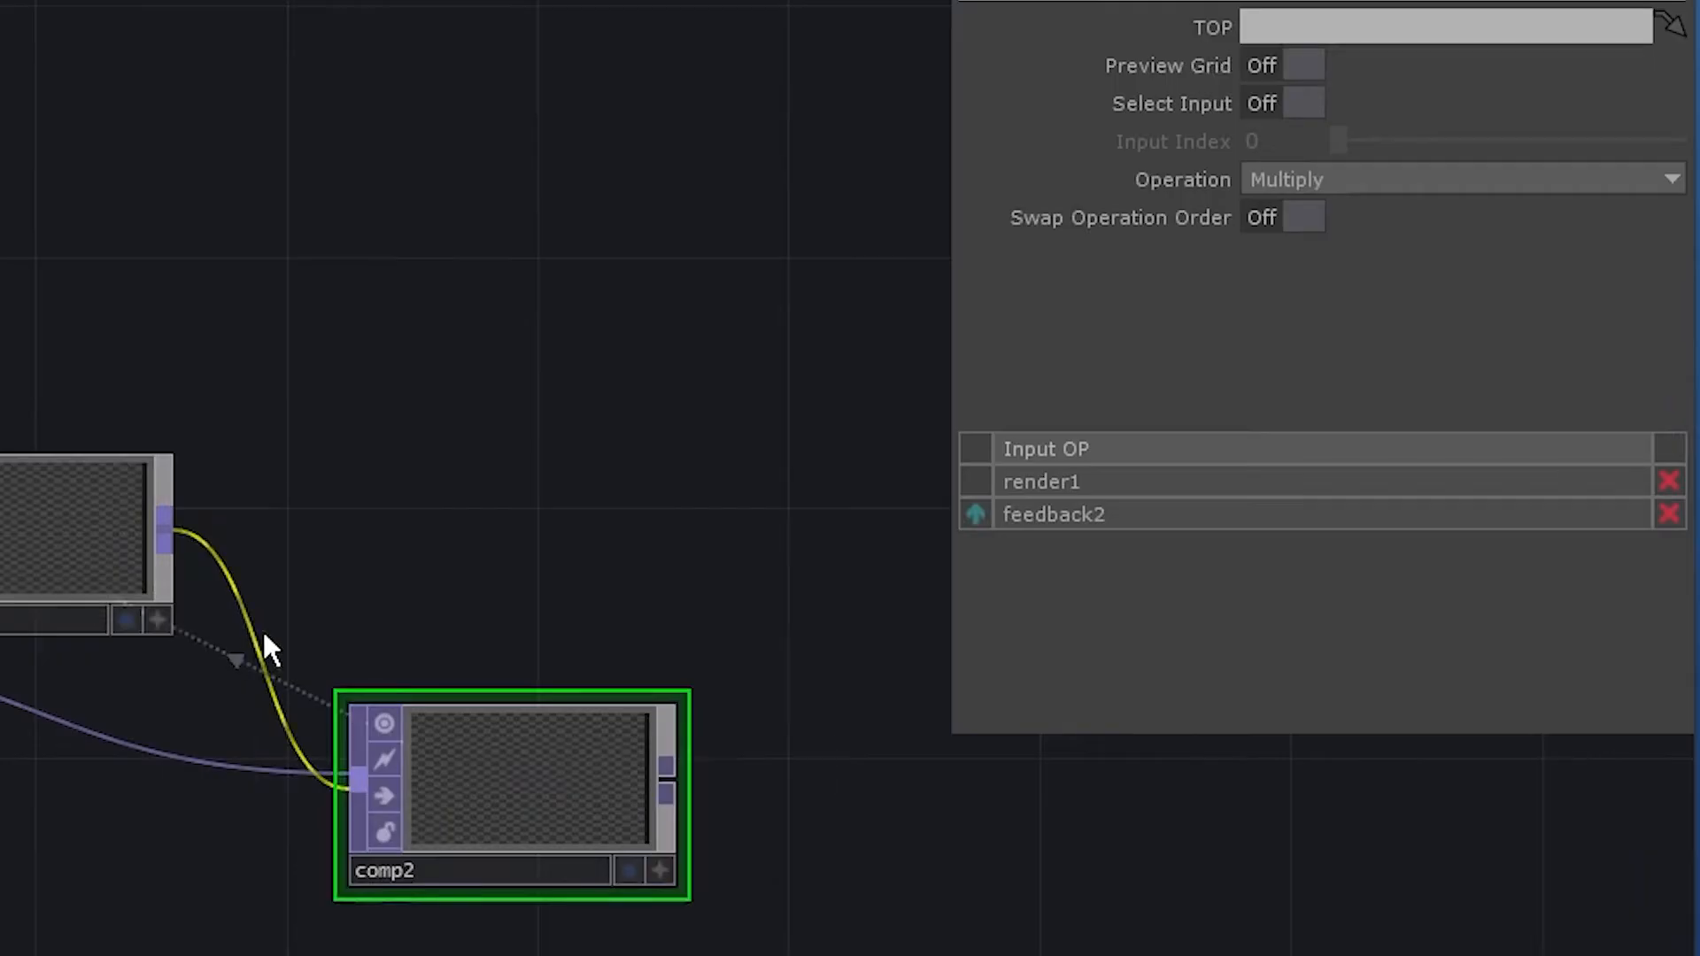
{"action": "left_click", "coordinate": [1458, 179]}
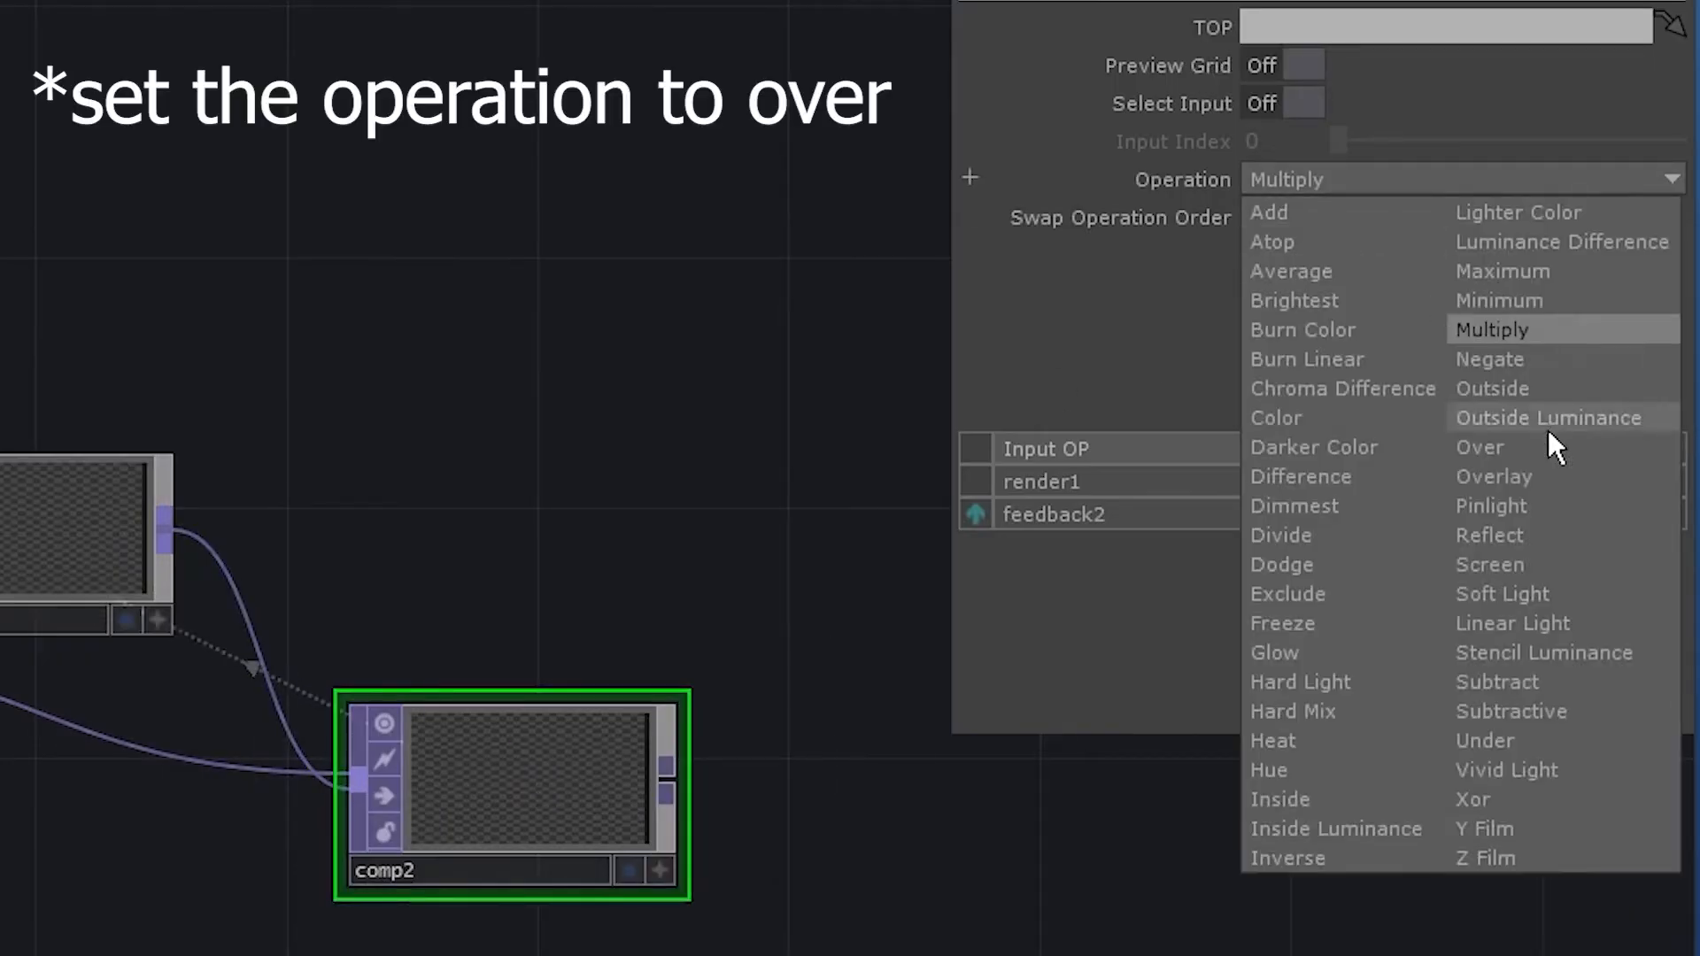
{"action": "left_click", "coordinate": [1480, 446]}
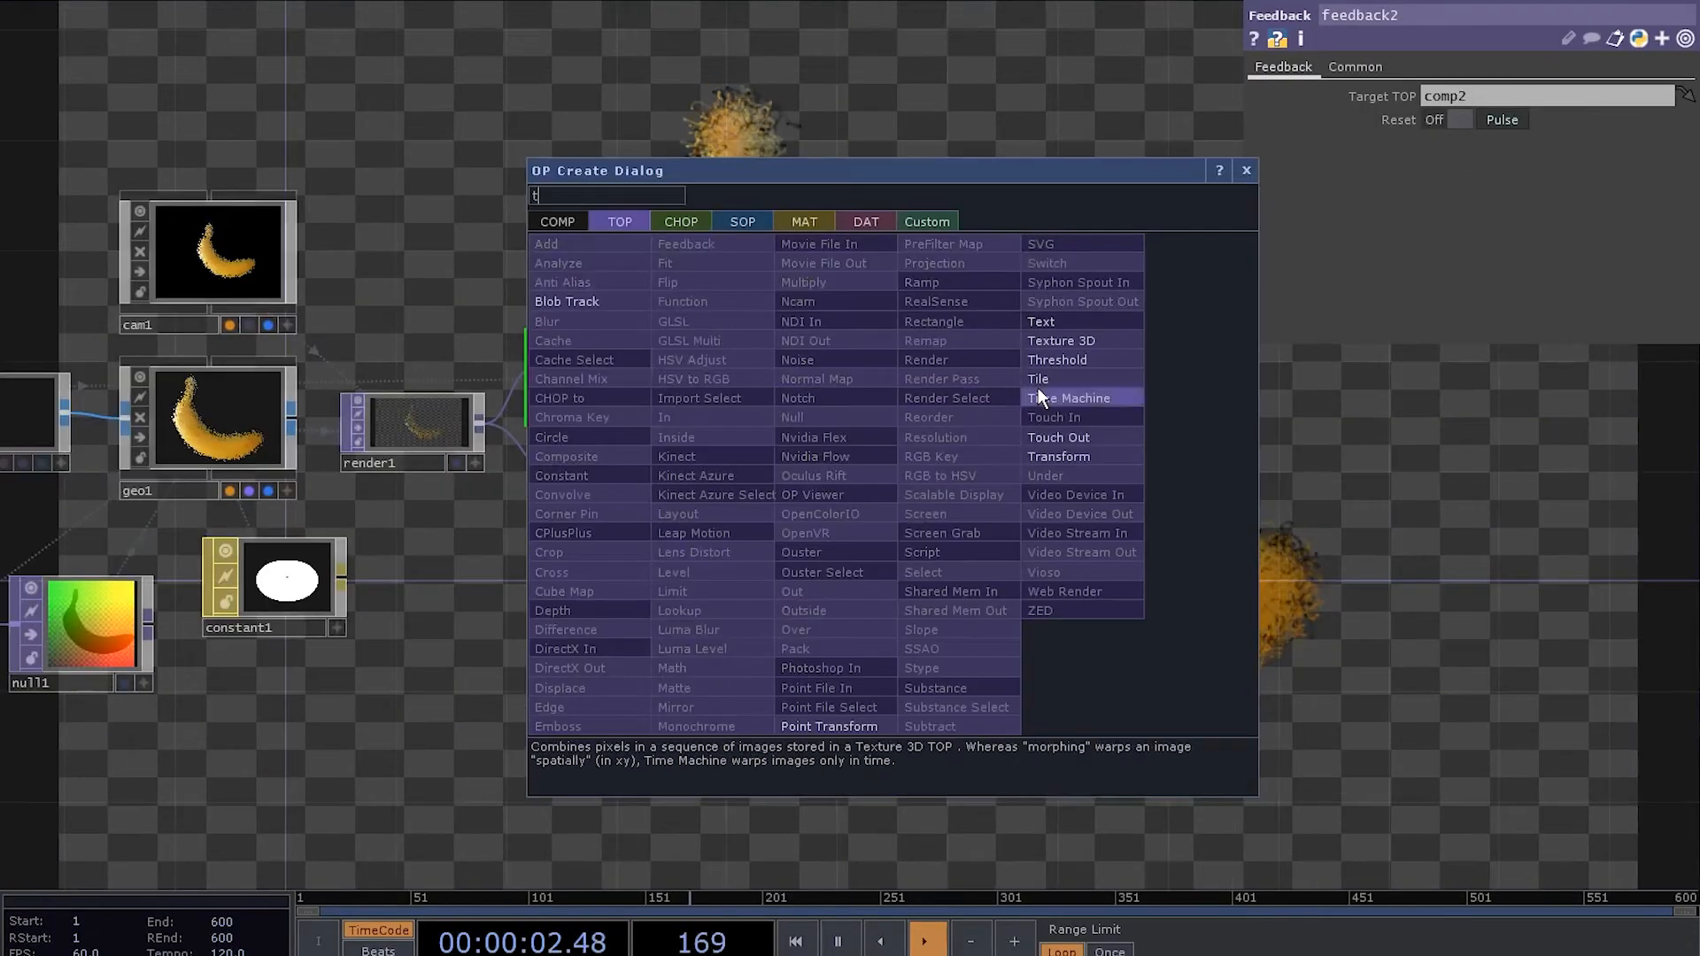
- Add transform1 after comp2 at default settings for final image adjustment
{"action": "left_click", "coordinate": [1059, 455]}
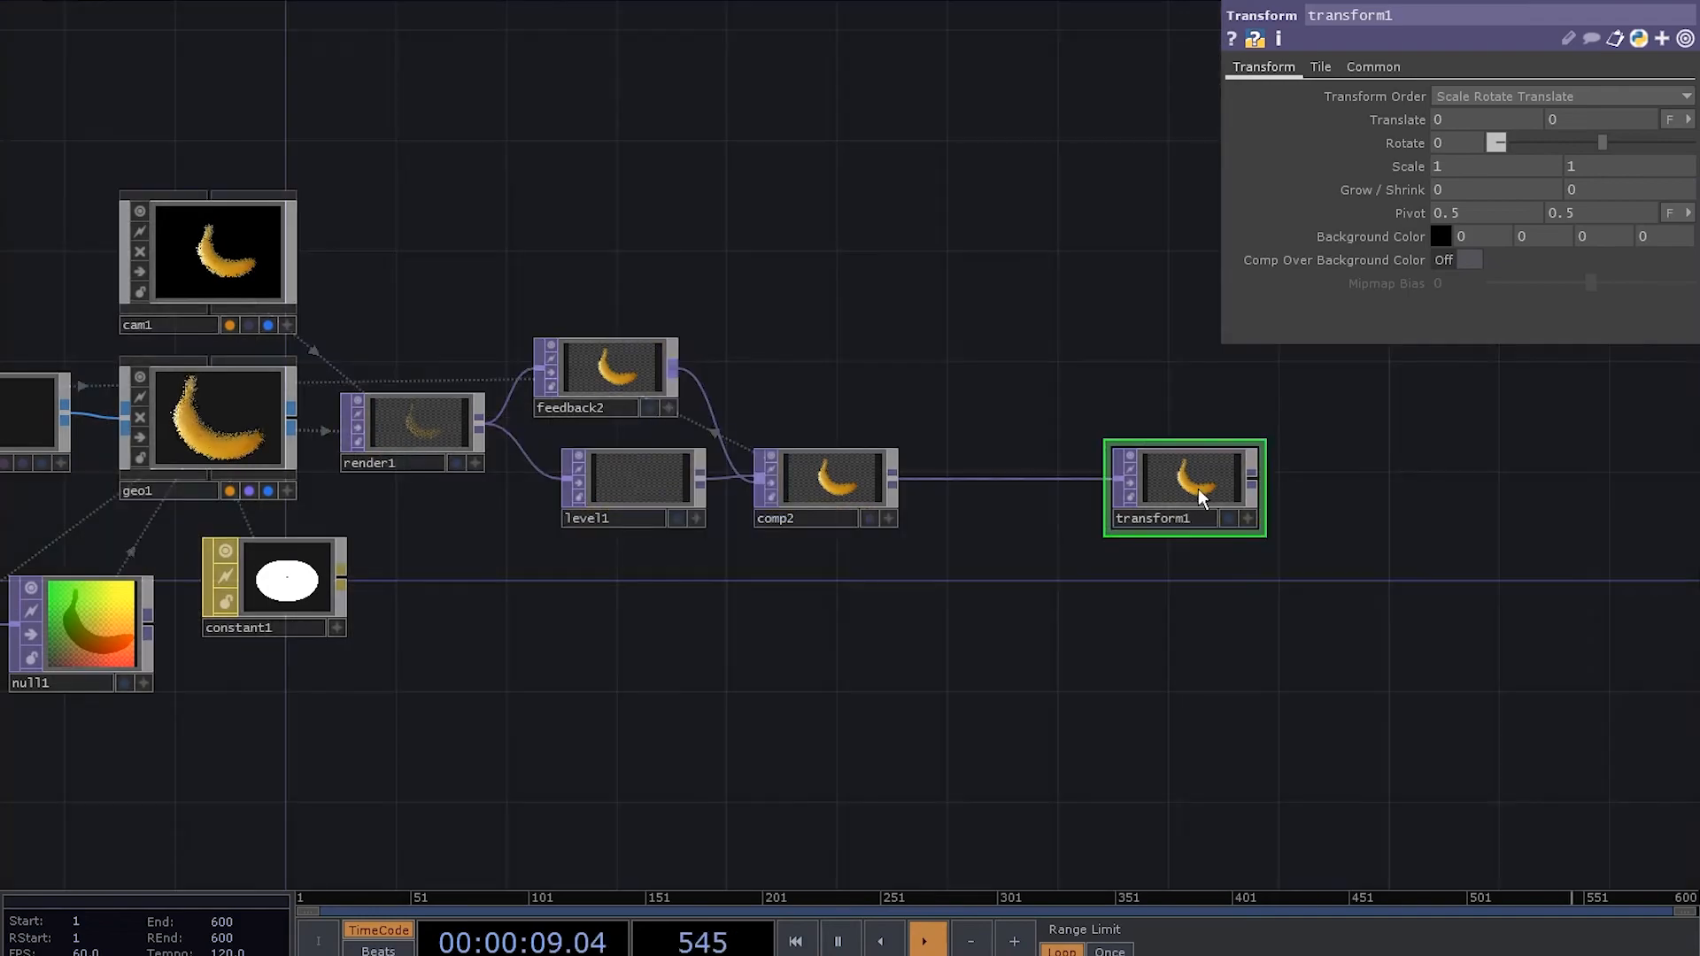